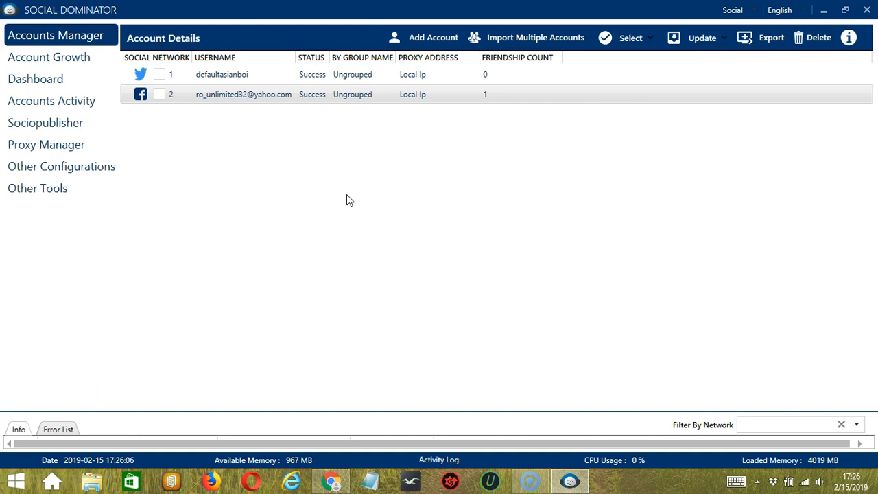
pyautogui.moveTo(319, 195)
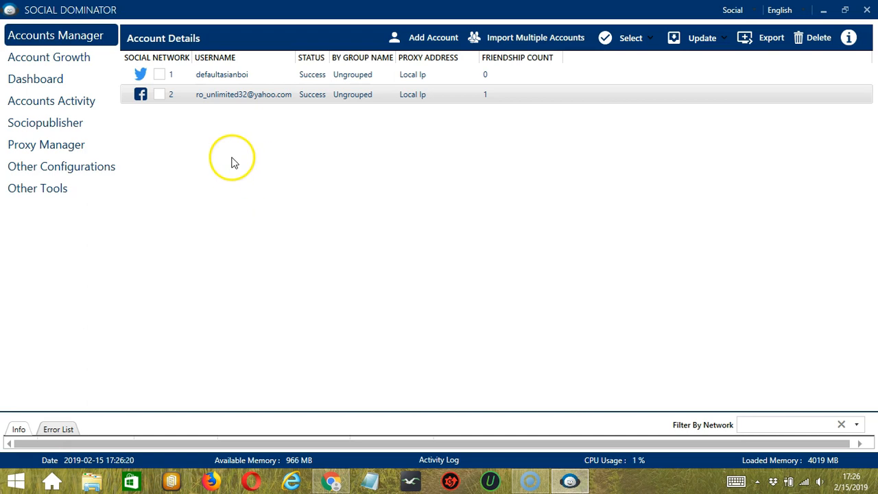
# - Open the Facebook account's activity tools with Go to Tools from its context menu
pyautogui.rightClick(243, 94)
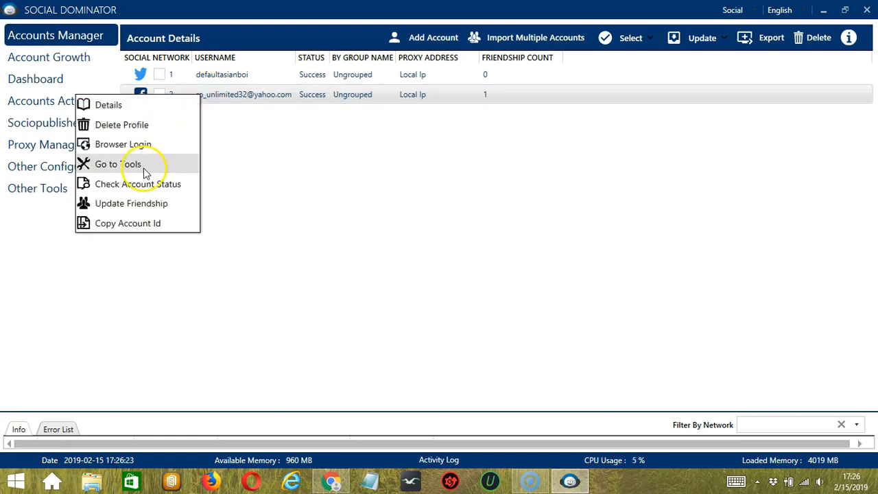
pyautogui.click(117, 164)
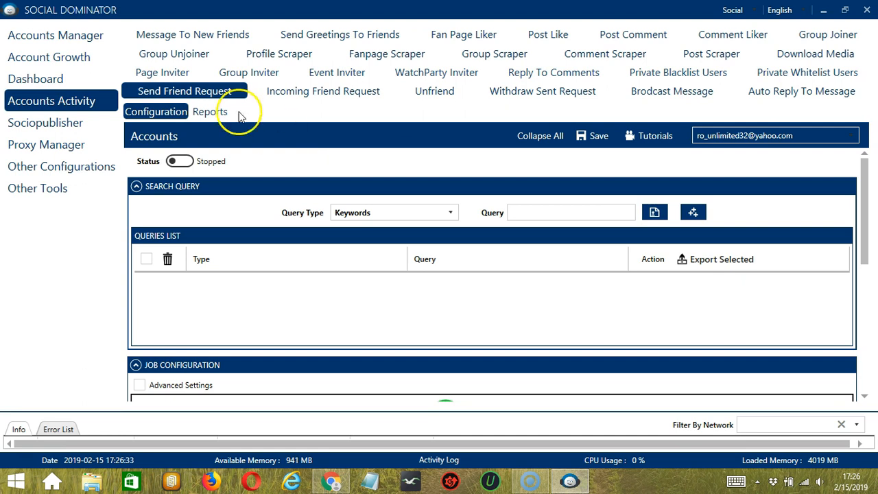
# - Show the Page Inviter configuration under Accounts Activity for the Facebook account
pyautogui.click(163, 91)
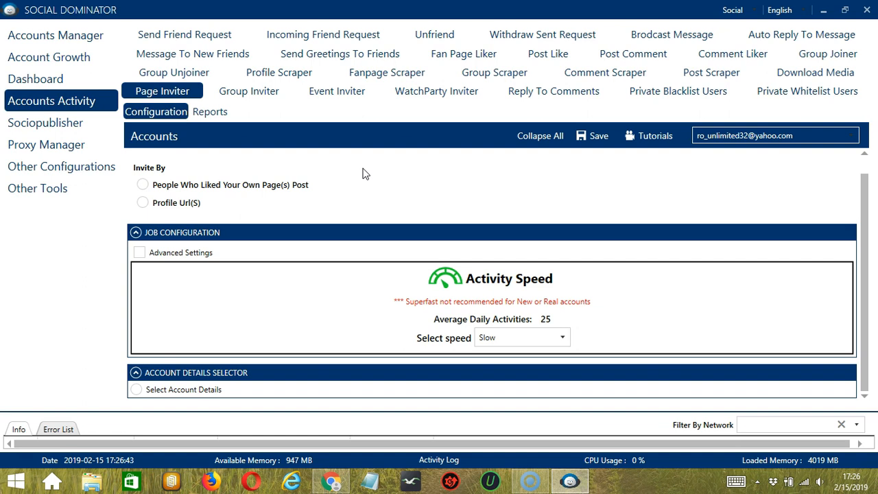
pyautogui.moveTo(350, 169)
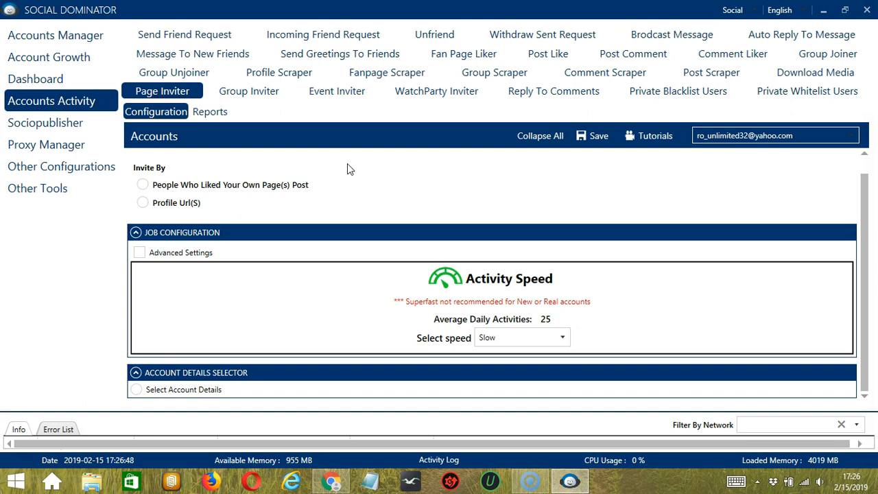
pyautogui.moveTo(247, 160)
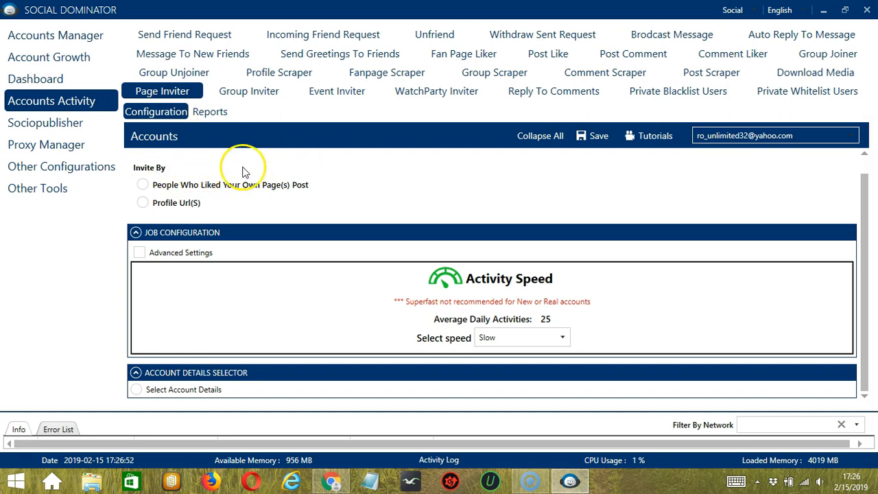
pyautogui.moveTo(189, 194)
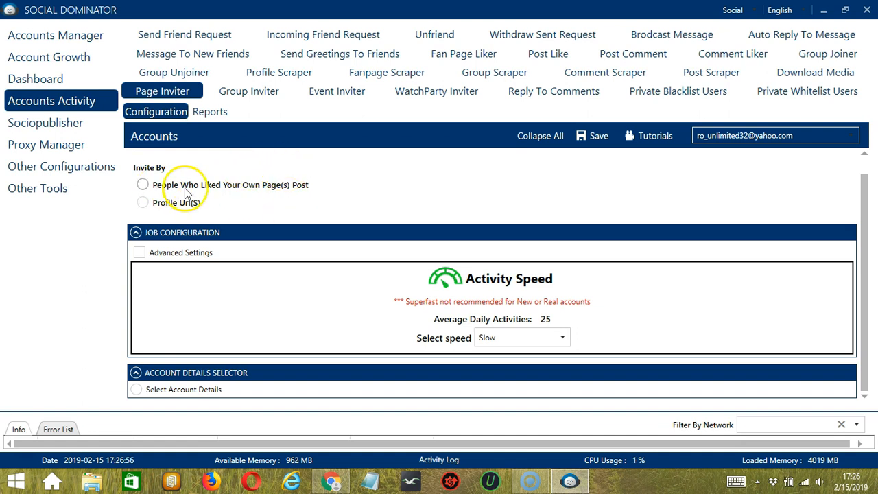
pyautogui.moveTo(168, 192)
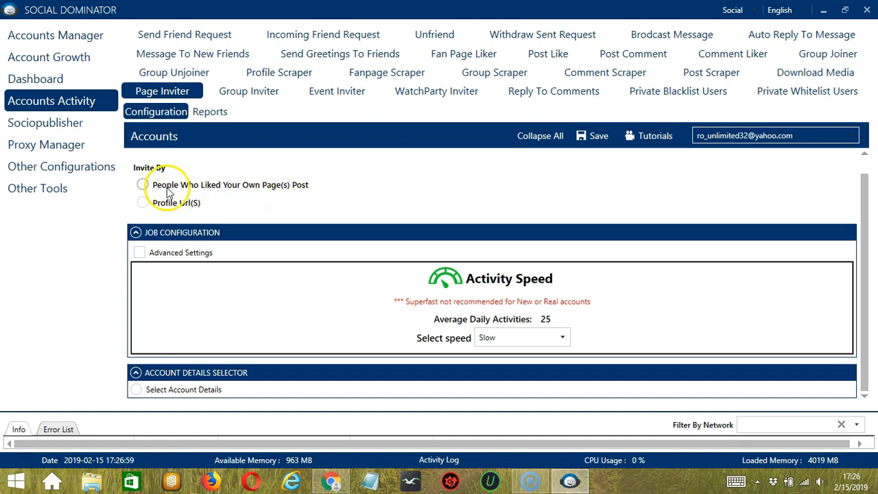
# - Choose 'People Who Liked Your Own Page(s) Post' with the Specific Post option, leaving the post box empty
pyautogui.click(142, 185)
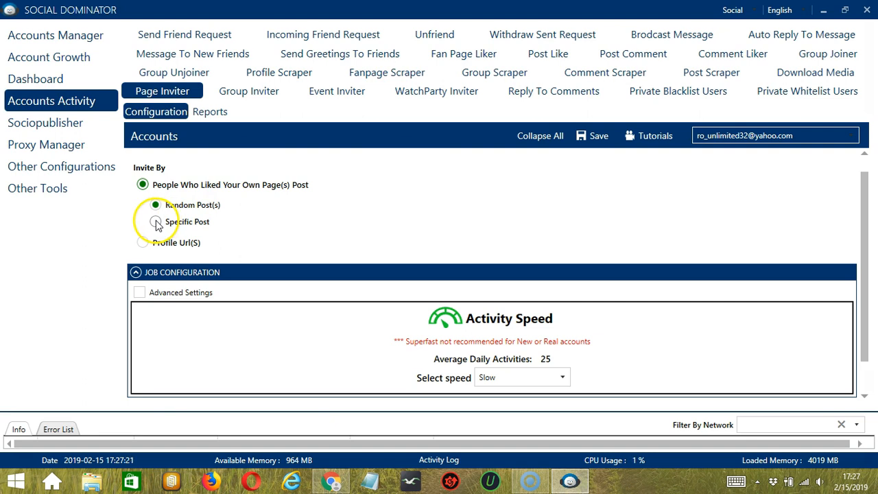
pyautogui.click(142, 221)
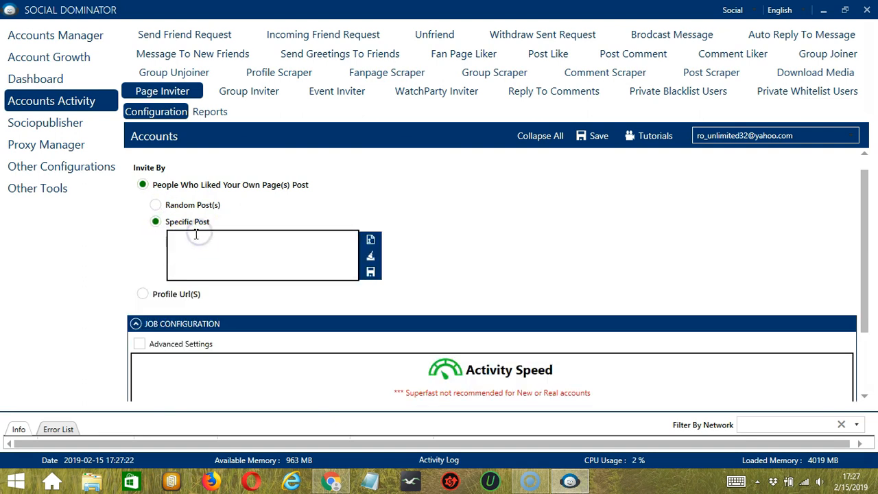
pyautogui.moveTo(218, 240)
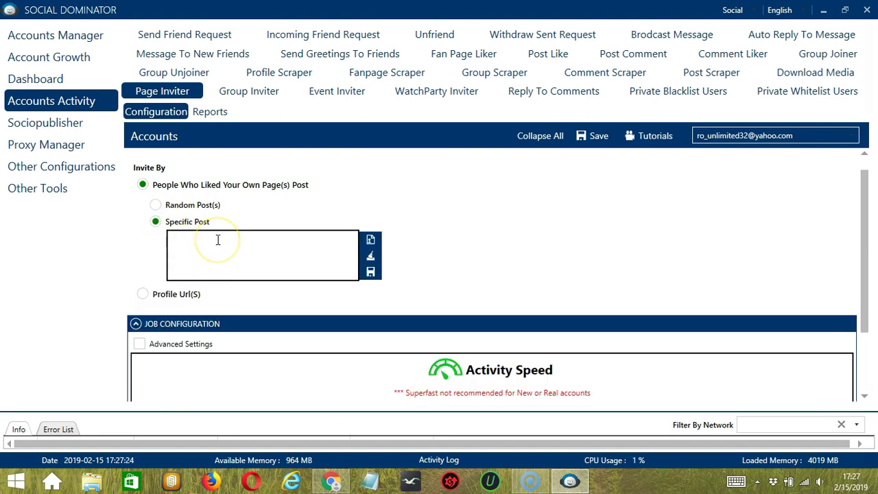
pyautogui.write('post u')
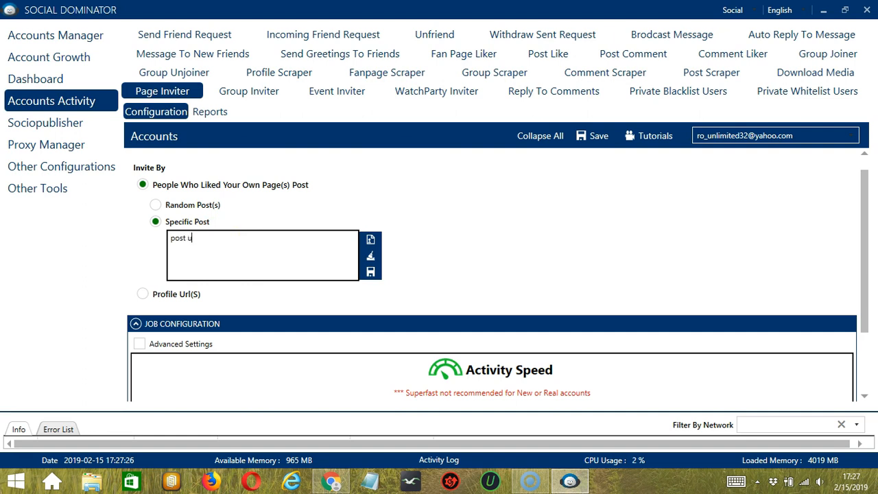
pyautogui.write('rl')
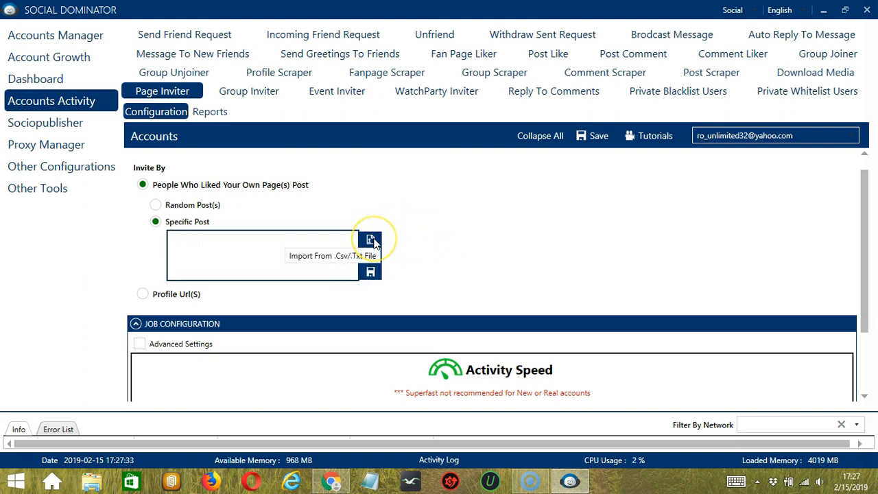
pyautogui.click(371, 240)
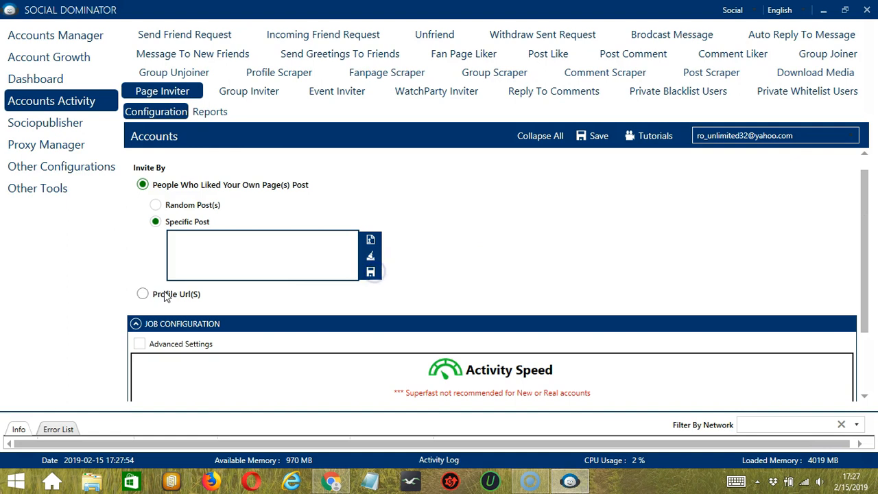
# - Select 'Profile Url(S)' and try the messenger and note options, ending with messenger, note and reinvite off
pyautogui.click(142, 293)
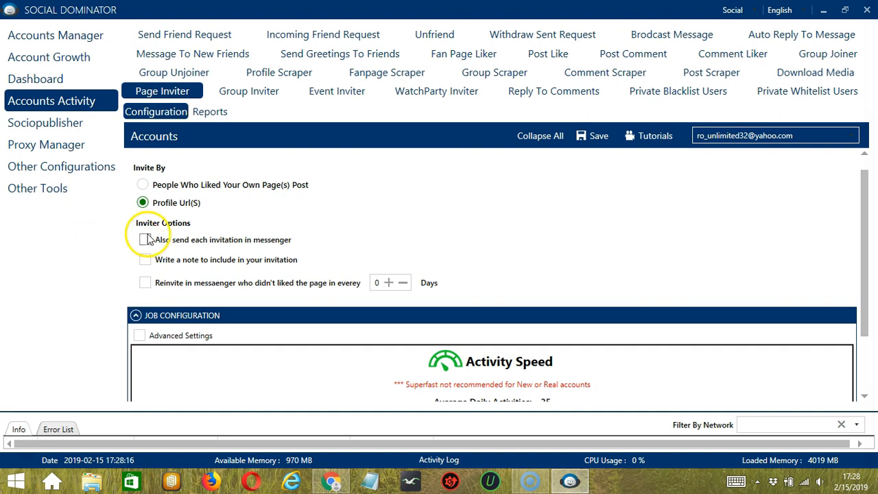
pyautogui.moveTo(146, 240)
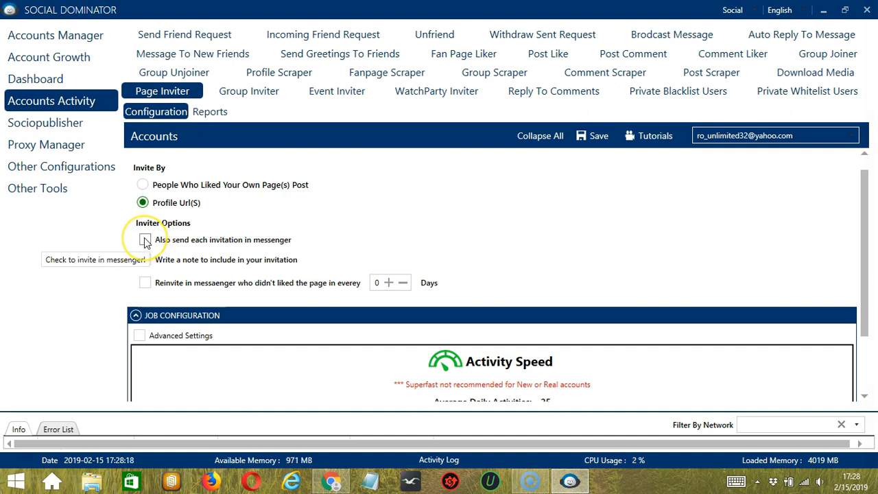
pyautogui.click(144, 240)
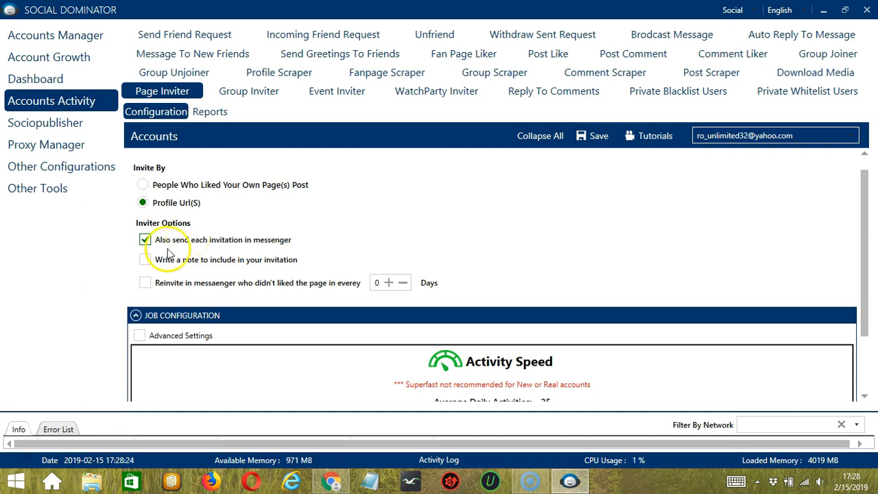
pyautogui.moveTo(145, 239)
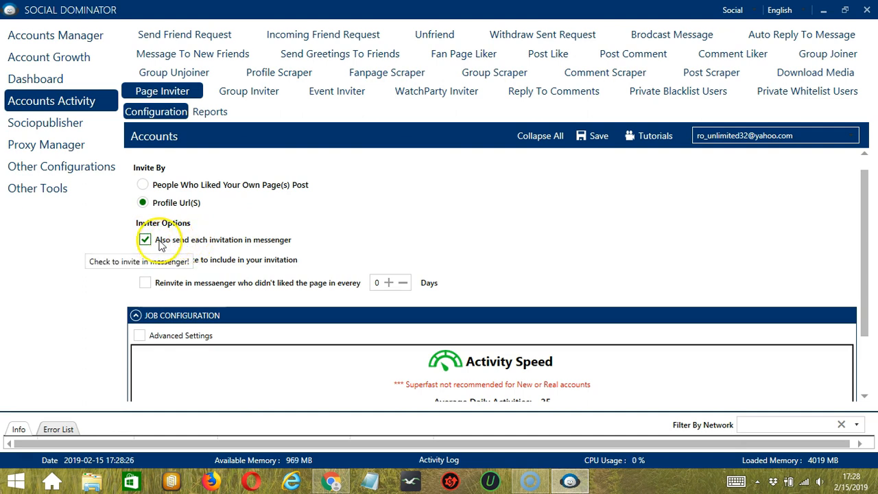
pyautogui.click(145, 239)
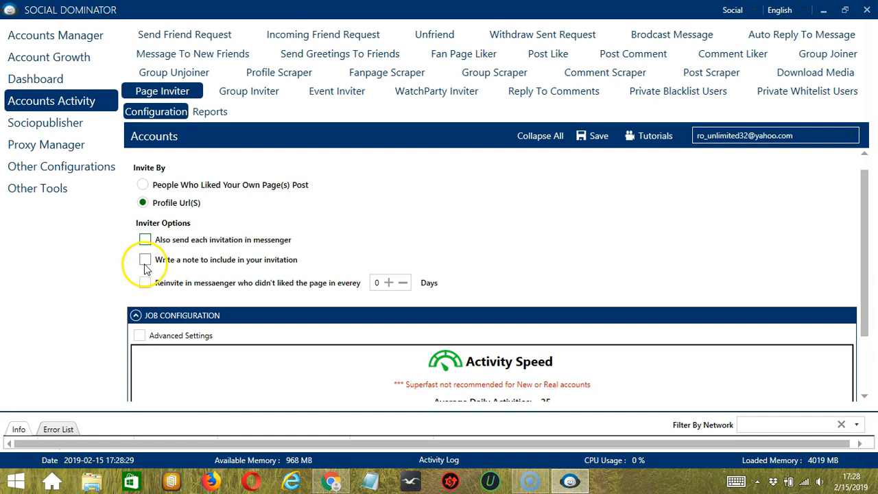
pyautogui.moveTo(145, 260)
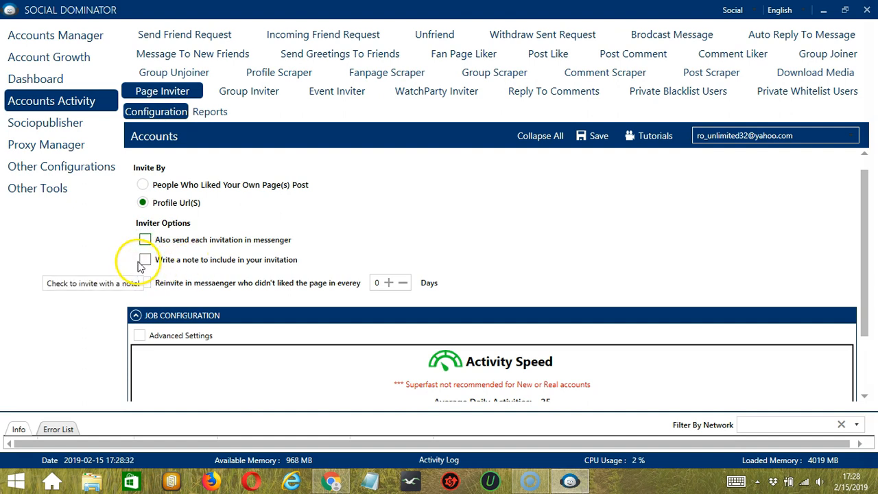
pyautogui.click(145, 260)
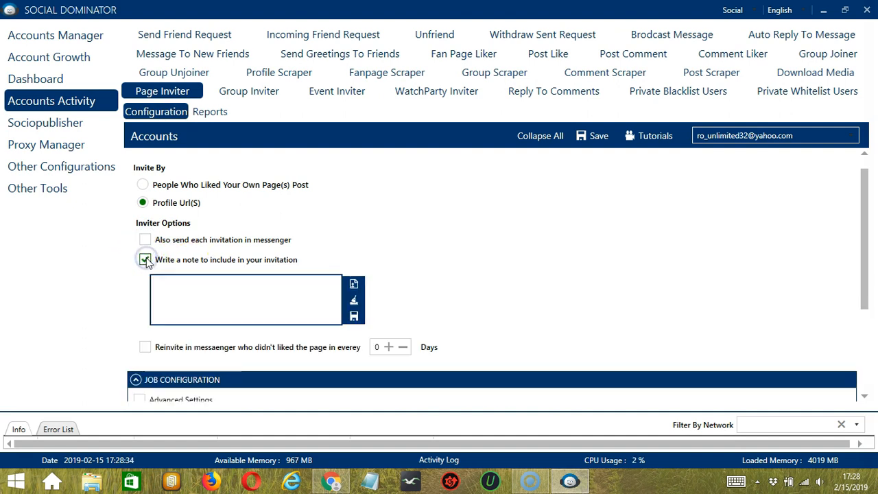
pyautogui.write('N')
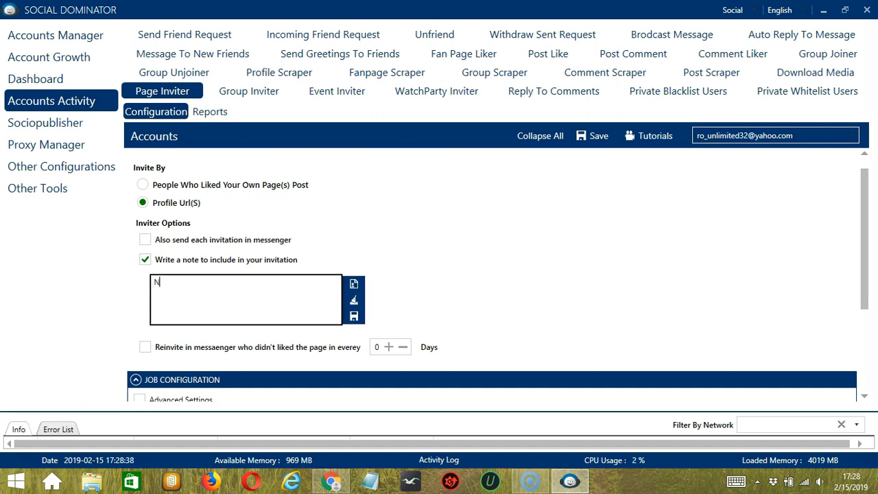
pyautogui.write('ote')
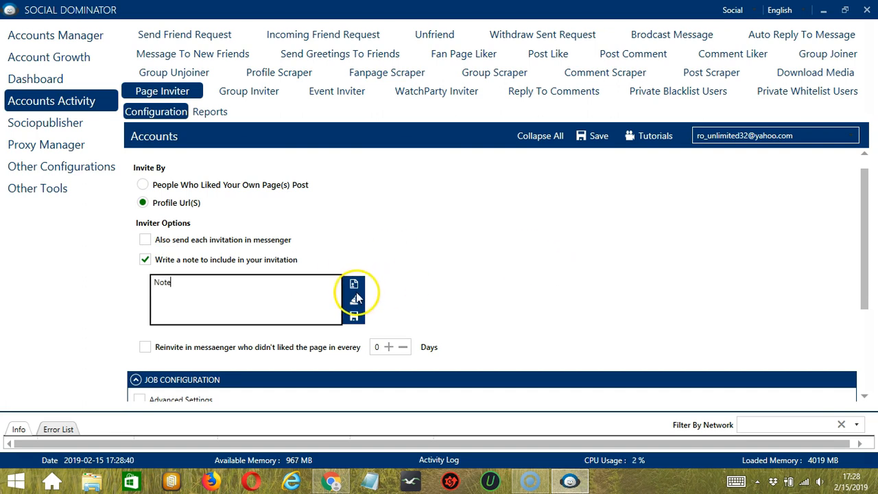
pyautogui.moveTo(401, 312)
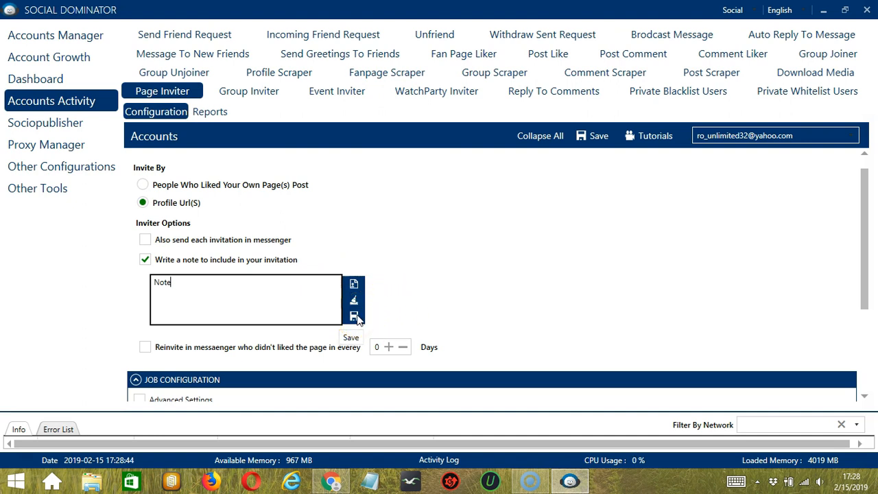
pyautogui.click(145, 260)
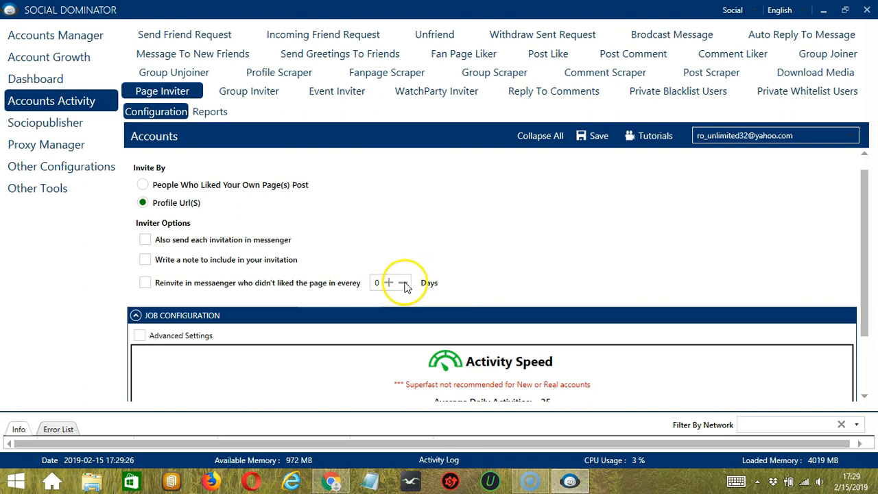
pyautogui.moveTo(177, 297)
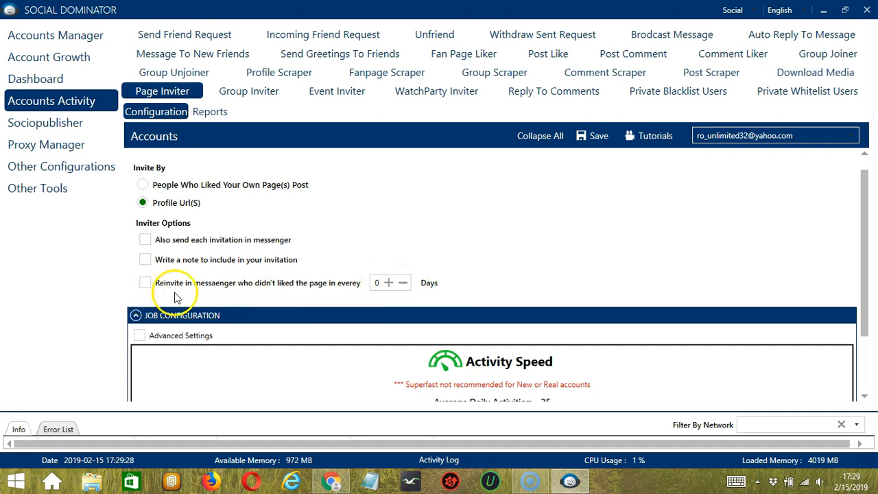
# - Set the Job Configuration speed to Superfast, giving 83 average daily activities
pyautogui.scroll(-3)
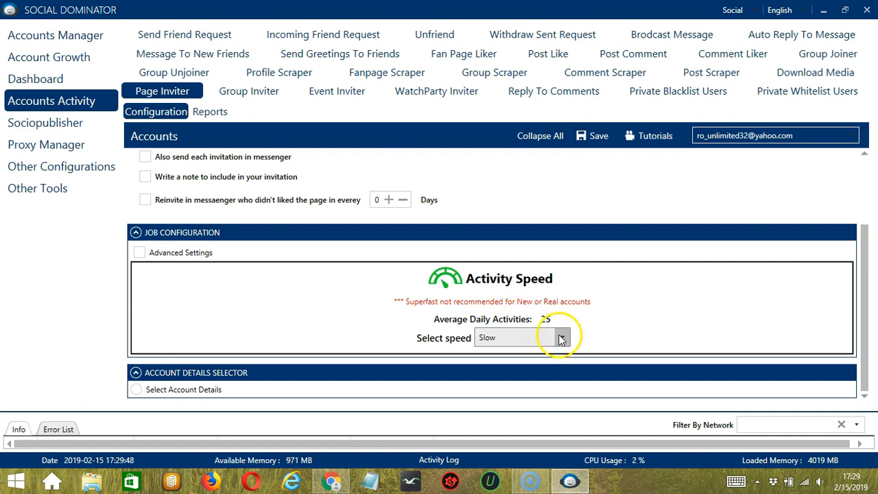
pyautogui.click(561, 338)
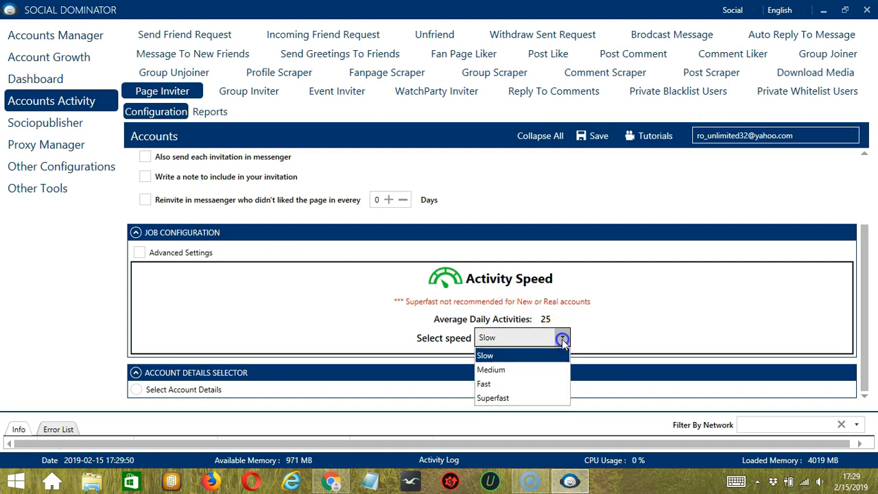
pyautogui.click(491, 370)
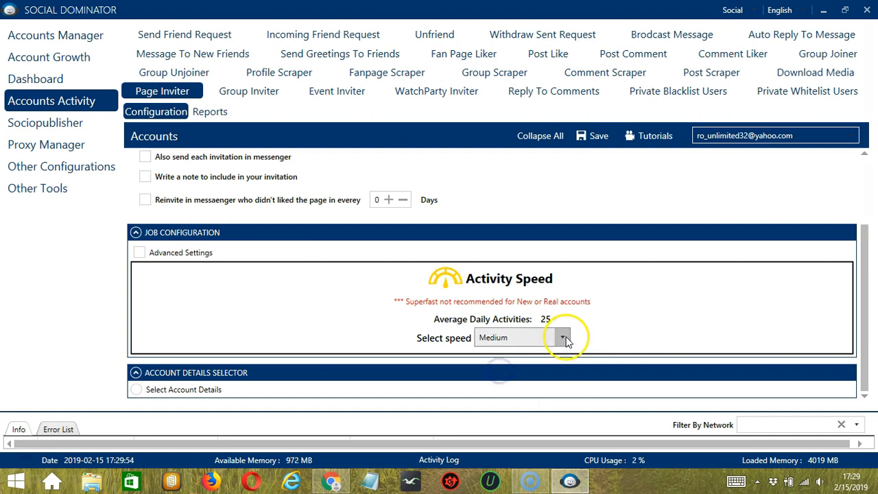
pyautogui.click(564, 337)
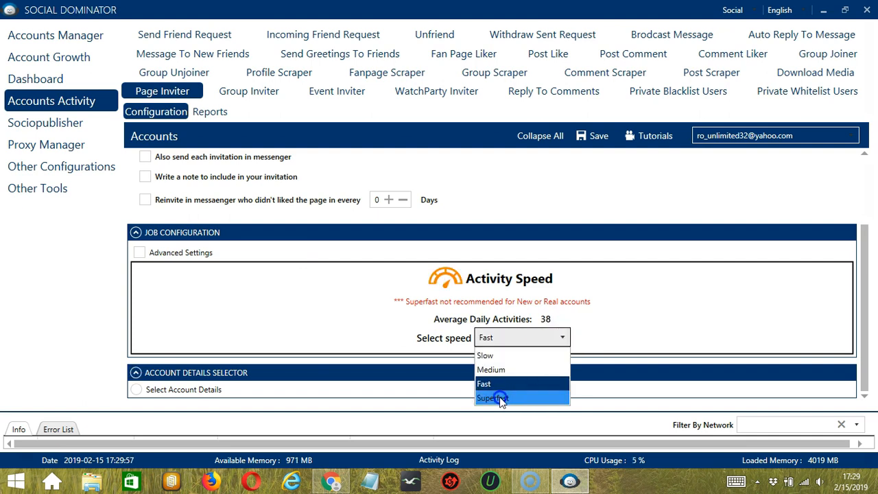
pyautogui.click(495, 397)
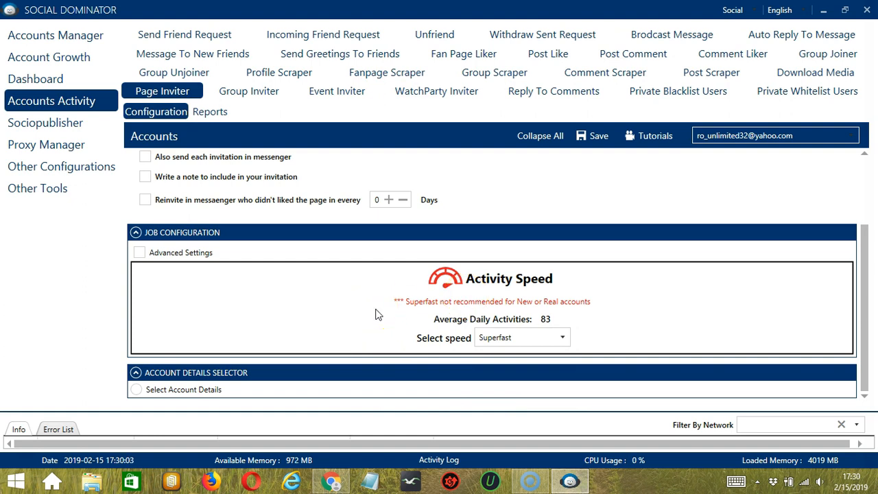
# - Tick Advanced Settings and the 'Increase Each Day With' checkbox, leaving zero values
pyautogui.click(139, 253)
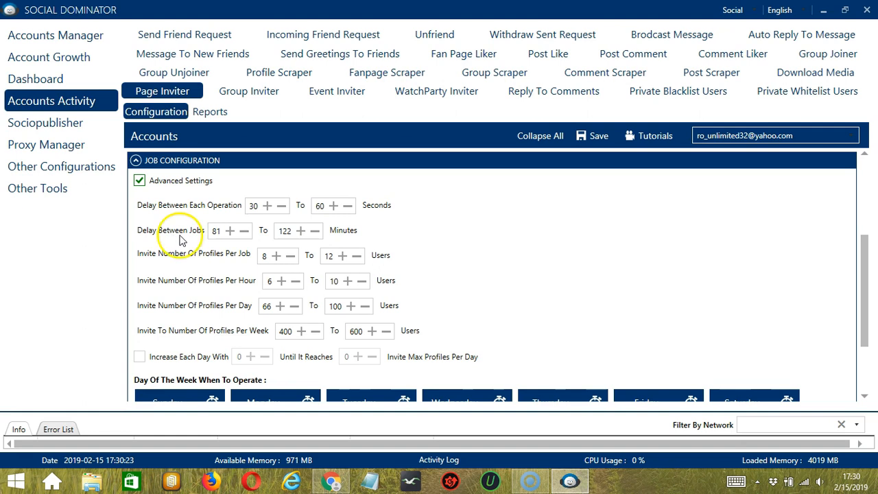
pyautogui.moveTo(189, 259)
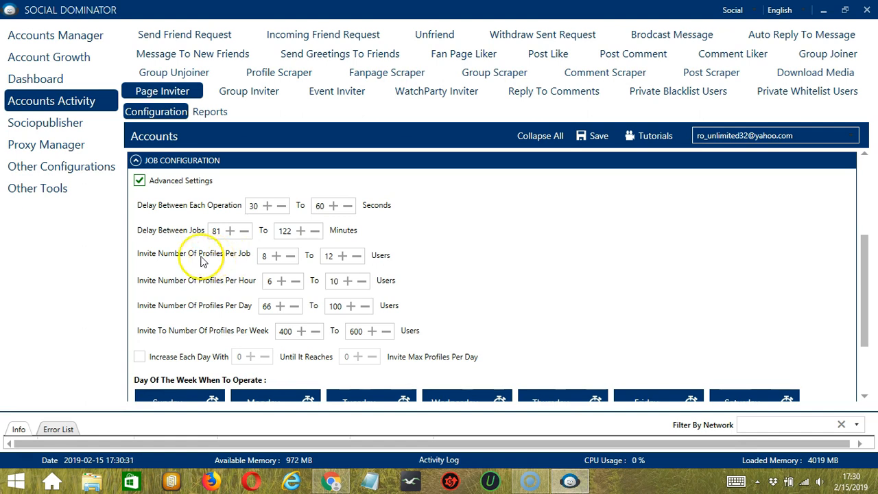
pyautogui.moveTo(198, 285)
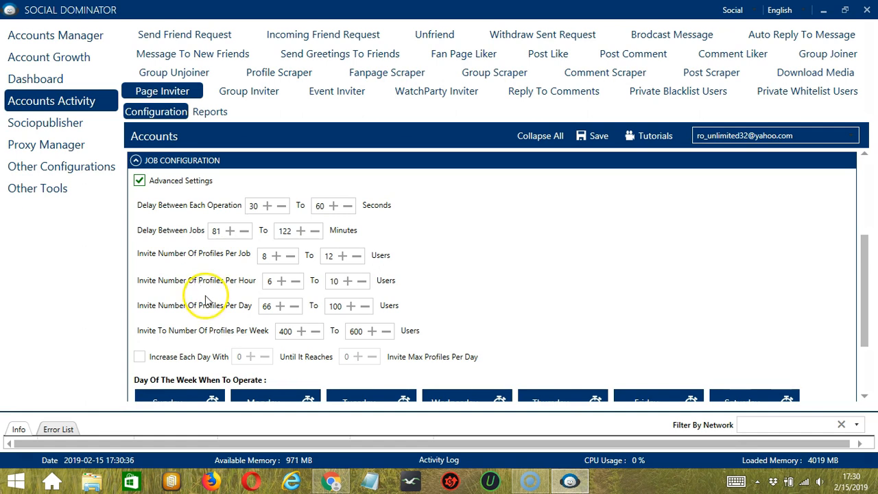
pyautogui.click(140, 356)
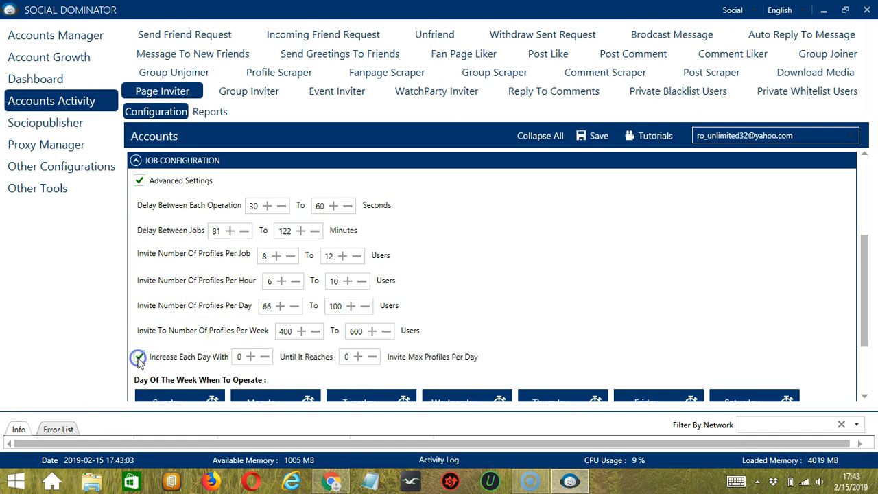
pyautogui.click(139, 356)
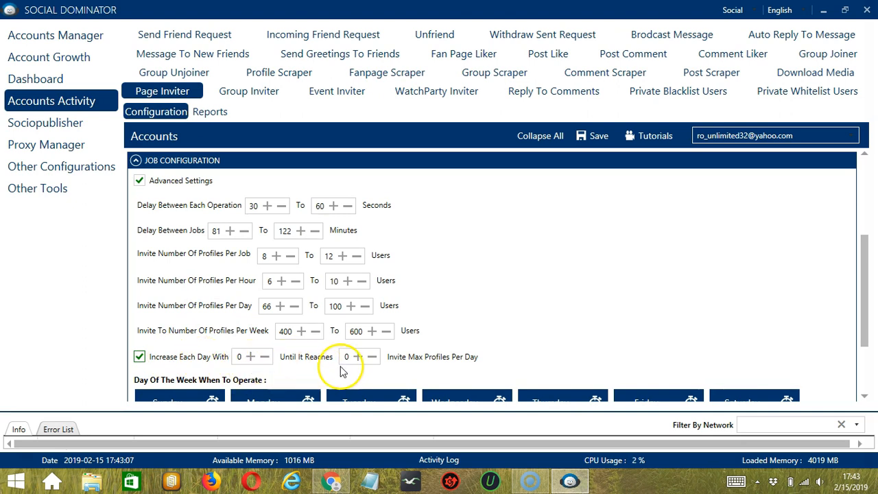
pyautogui.moveTo(445, 366)
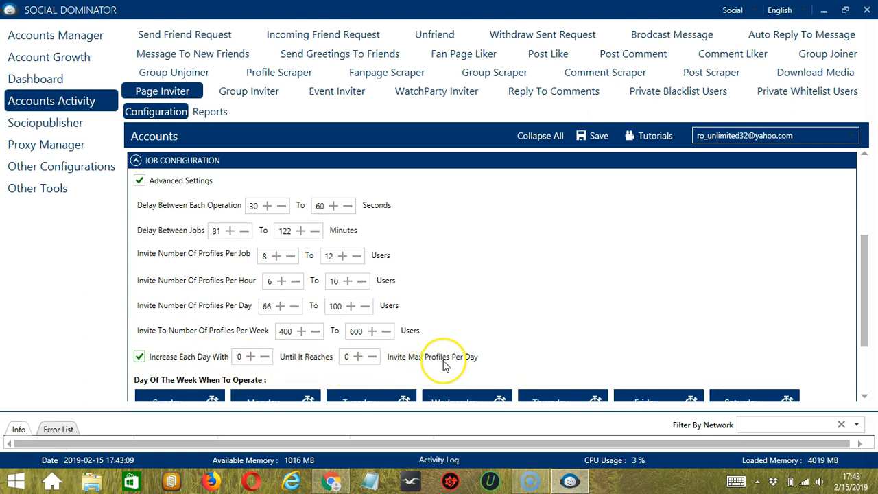
pyautogui.scroll(-3)
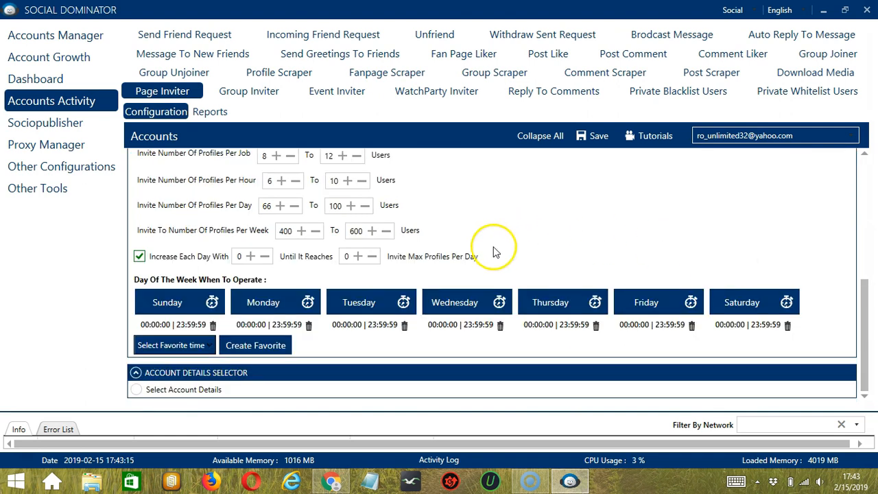
pyautogui.moveTo(218, 284)
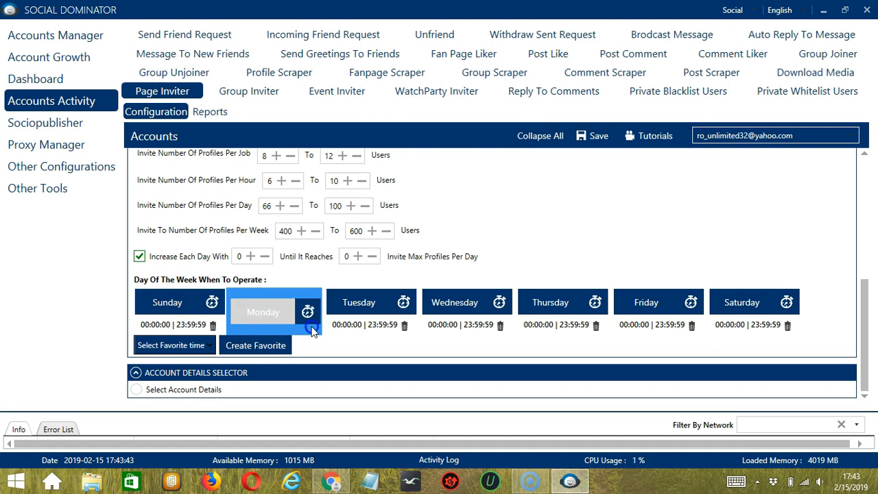
pyautogui.moveTo(272, 315)
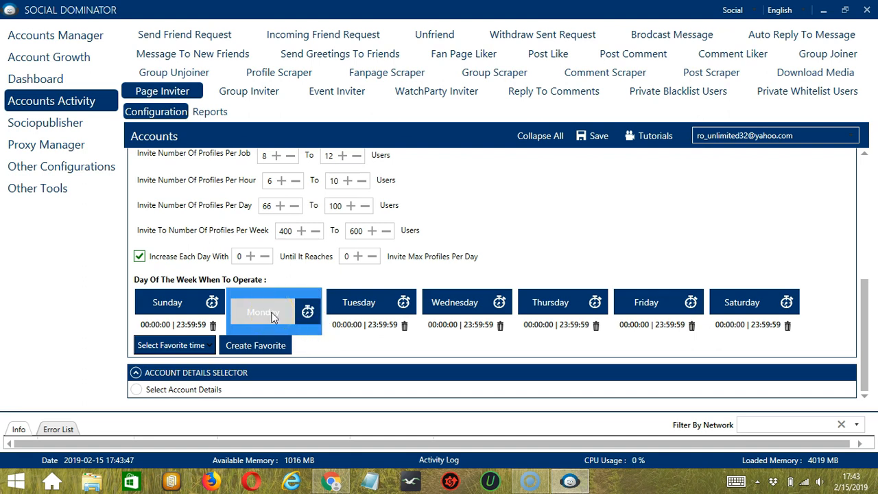
# - Add two Monday intervals: 00:00:00–01:59:59 and 02:00:00–23:59:59
pyautogui.click(307, 311)
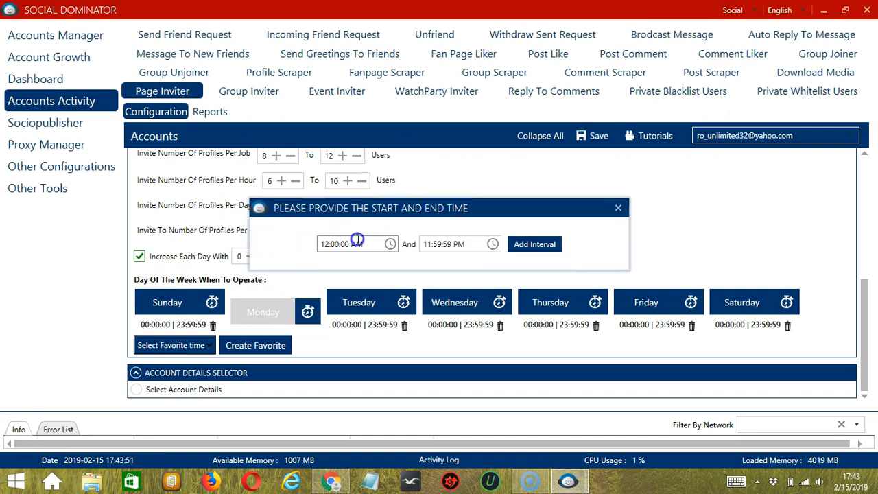
pyautogui.click(453, 244)
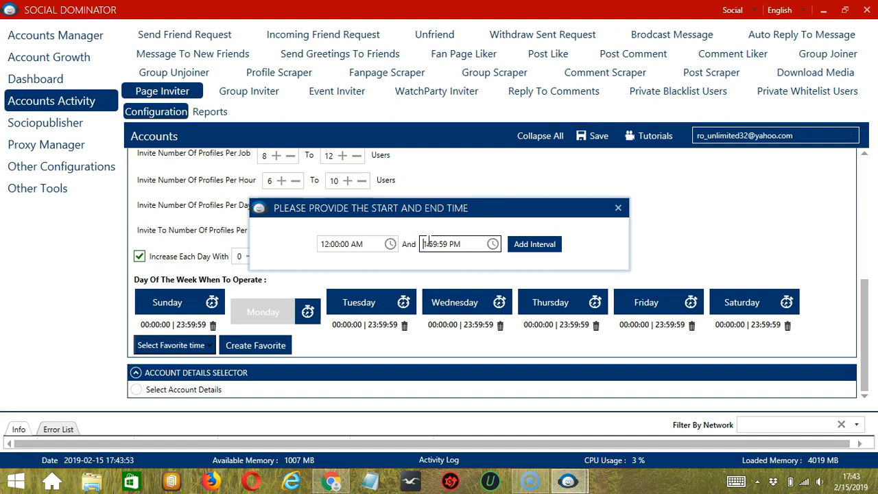
pyautogui.click(449, 243)
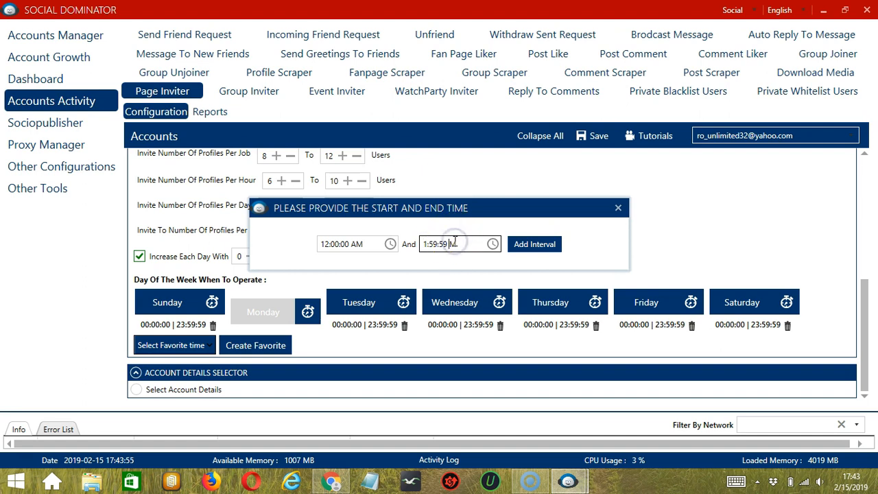
pyautogui.click(534, 244)
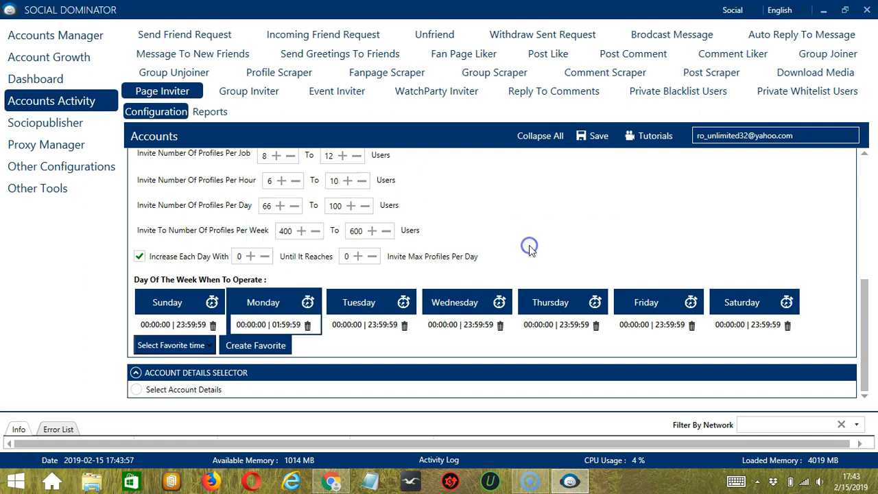
pyautogui.moveTo(285, 289)
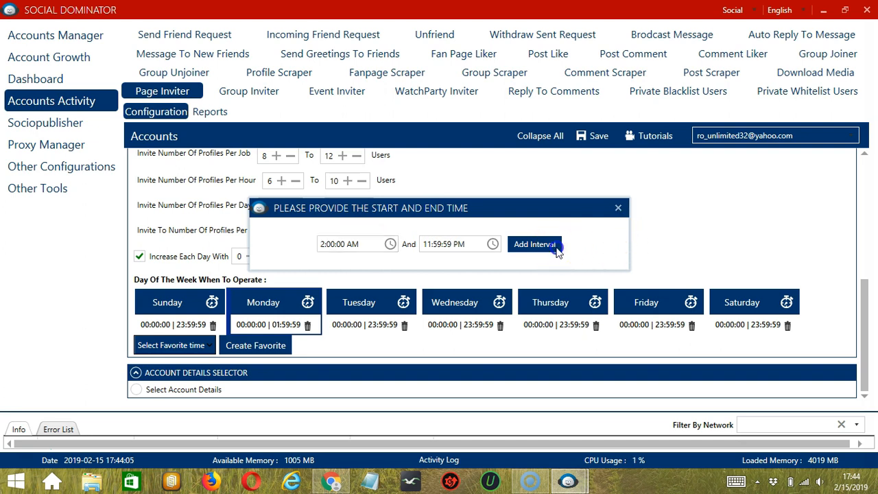
pyautogui.click(535, 244)
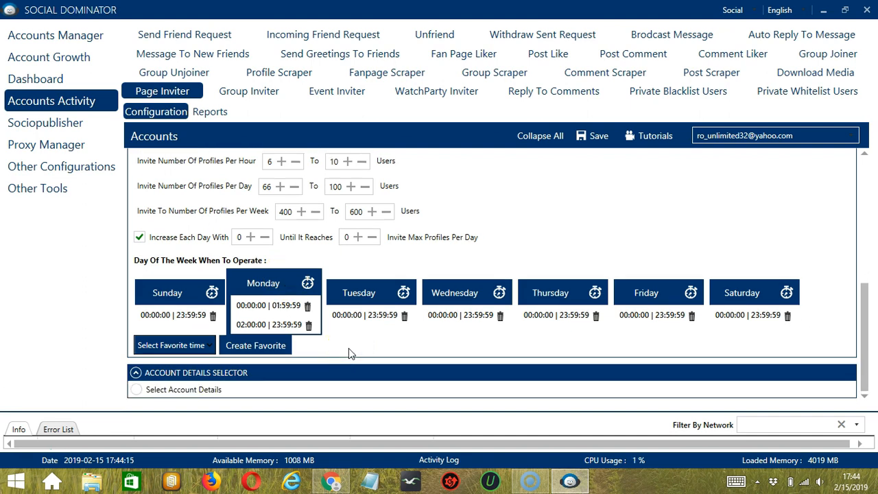
# - Save the schedule as a favourite time named 'Facebook Page Invit'
pyautogui.click(255, 346)
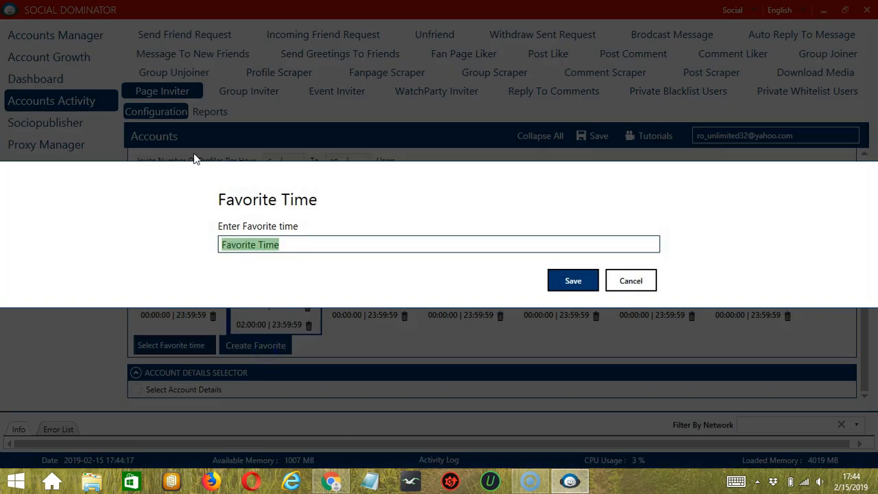
pyautogui.write('Facebook P')
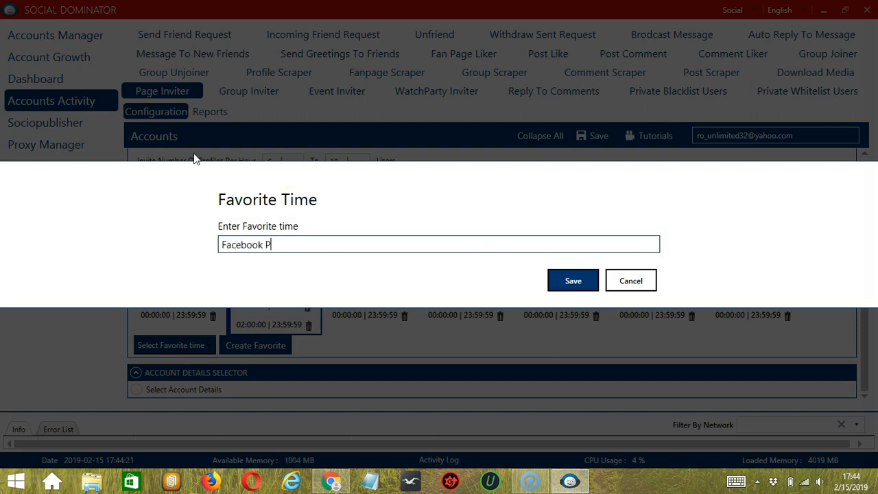
pyautogui.write('age Invit')
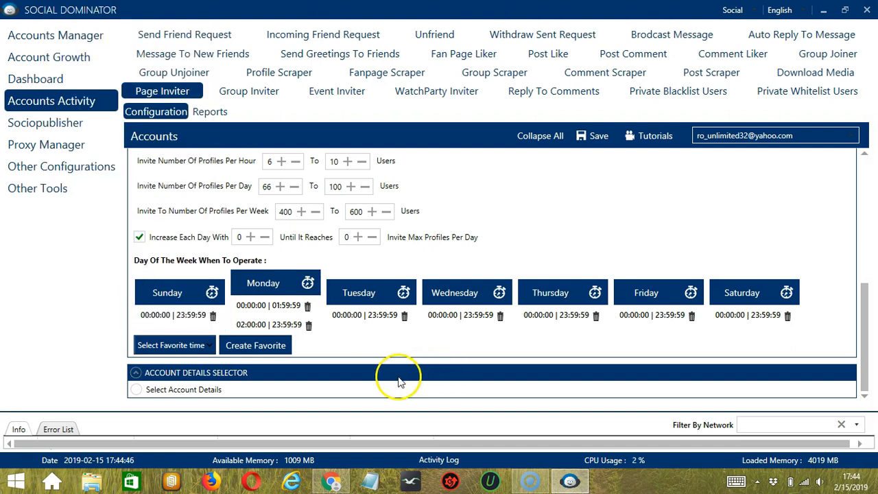
pyautogui.moveTo(148, 390)
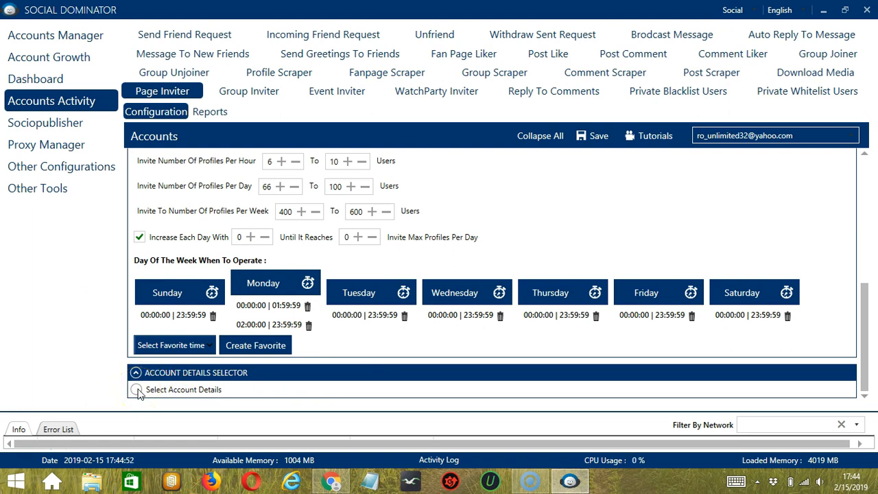
# - In account details, select the single listed friend as an invite destination
pyautogui.click(138, 390)
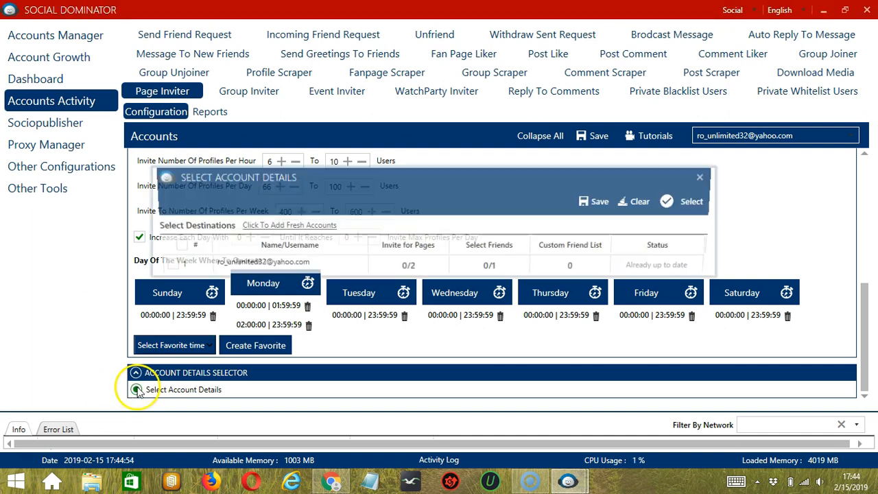
pyautogui.click(165, 266)
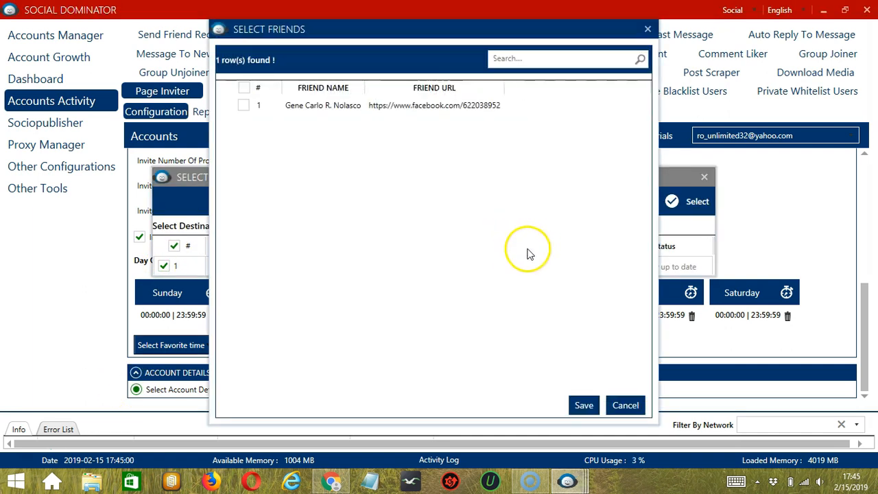
pyautogui.click(244, 105)
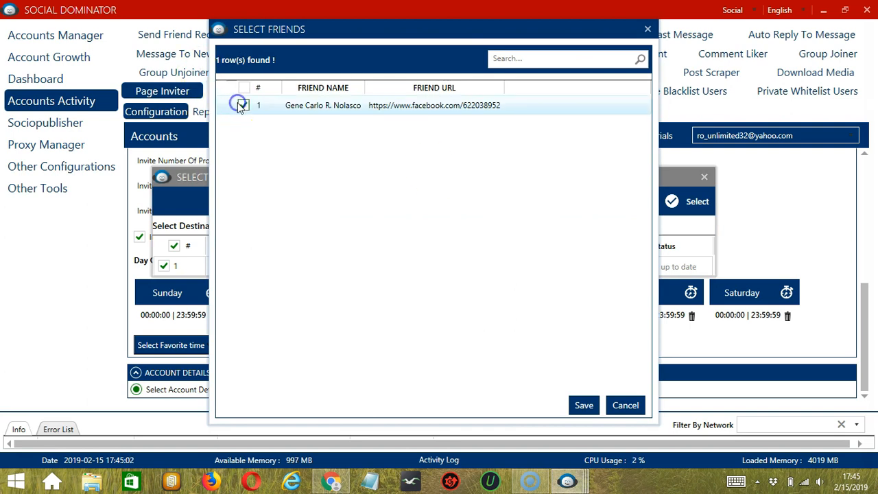
pyautogui.click(583, 404)
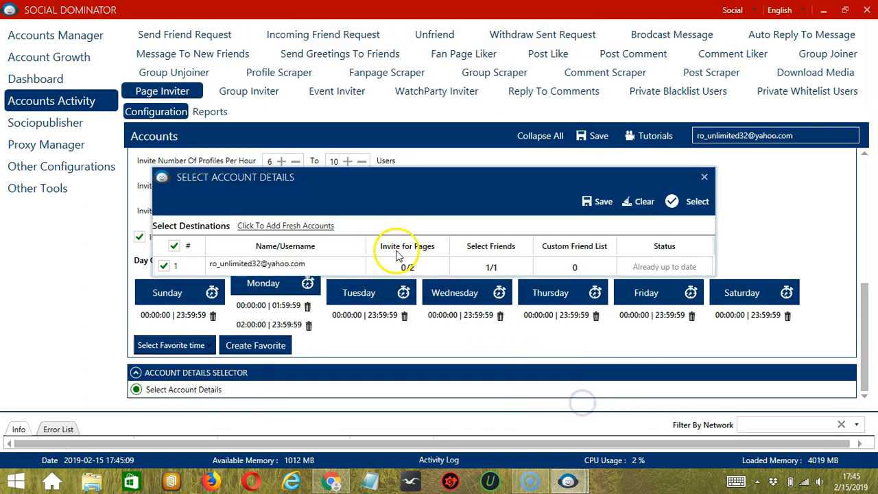
# - Select the Oreo page to invite for, then save the account details
pyautogui.click(406, 267)
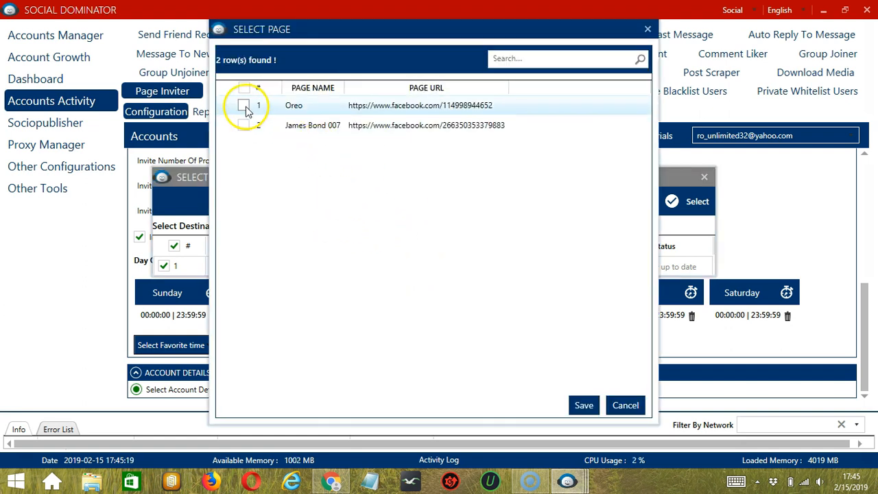
pyautogui.click(244, 105)
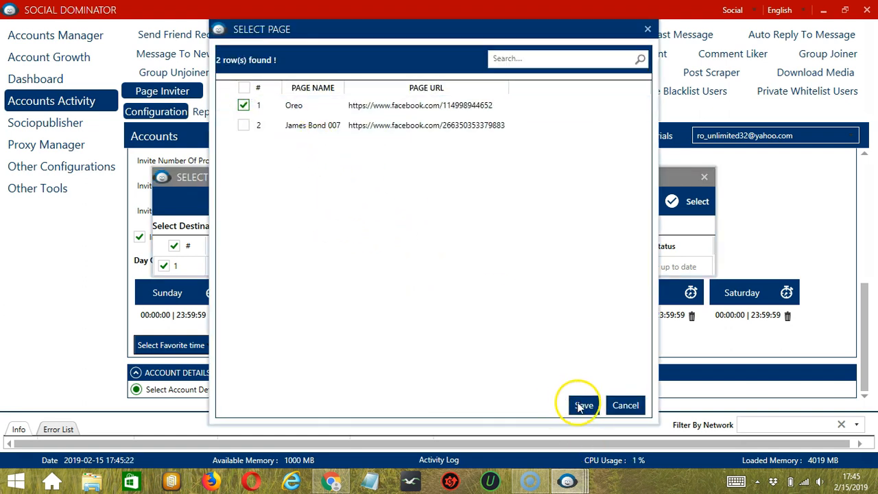
pyautogui.click(583, 404)
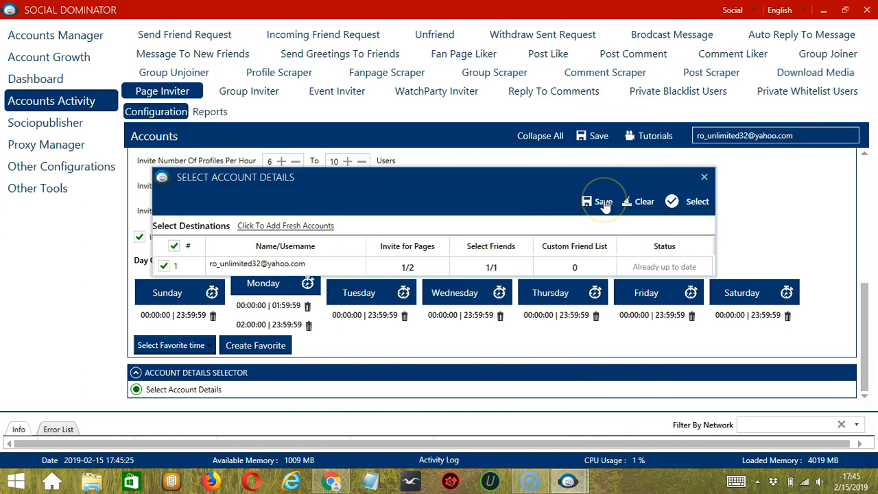
pyautogui.click(602, 201)
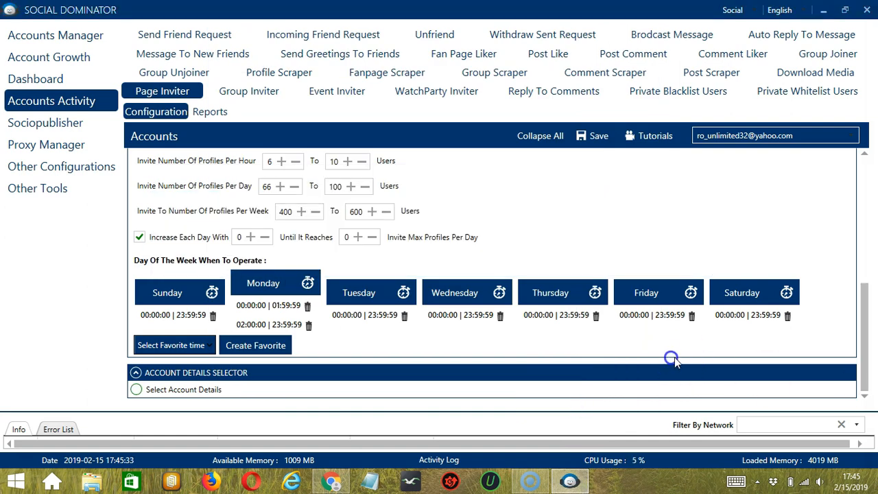
pyautogui.moveTo(865, 194)
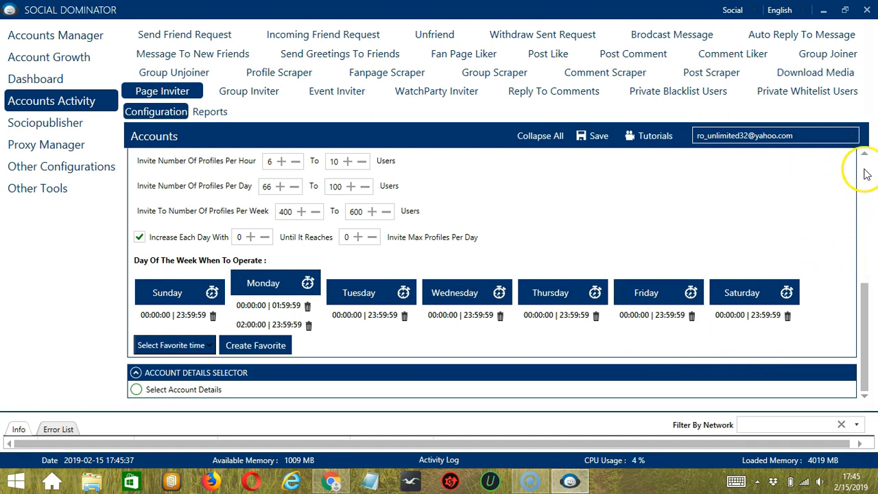
# - Save the Page Inviter configuration, dismiss the success message, and set Status to Active
pyautogui.scroll(3)
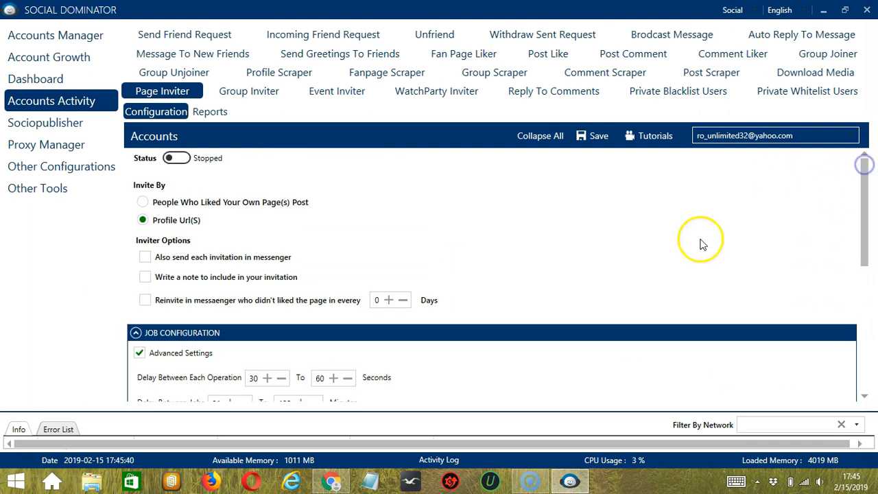
pyautogui.click(597, 136)
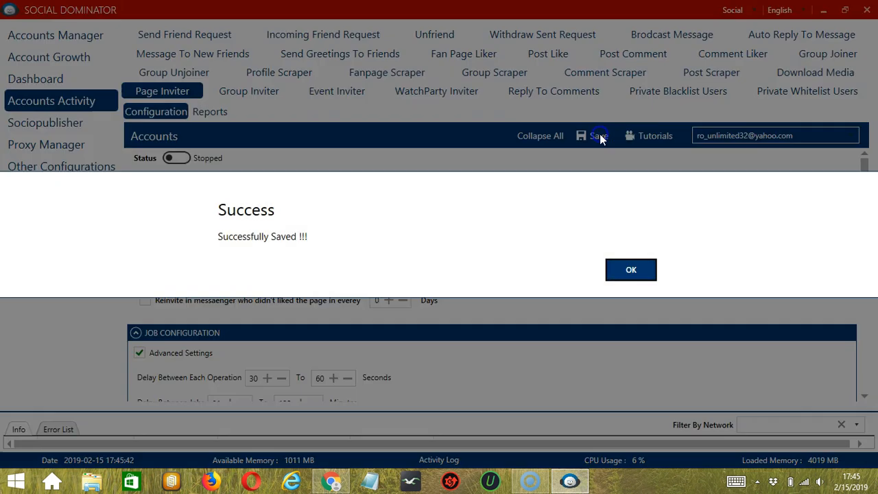
pyautogui.click(631, 269)
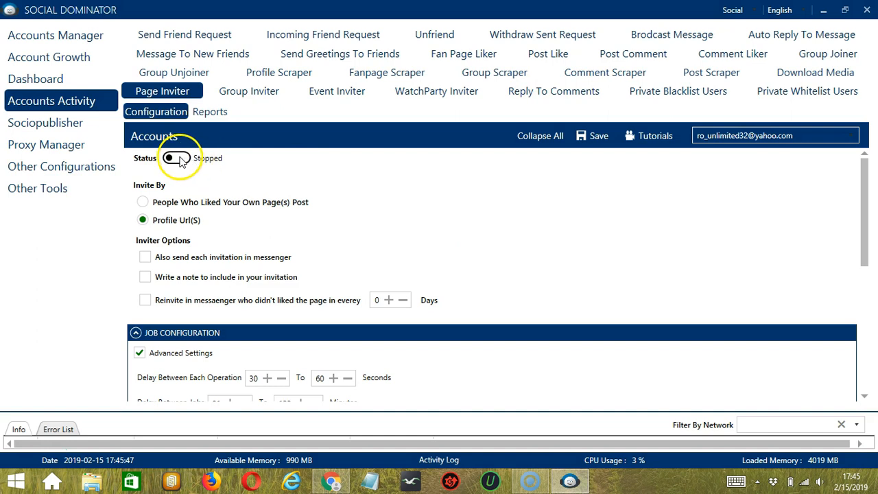
pyautogui.click(177, 158)
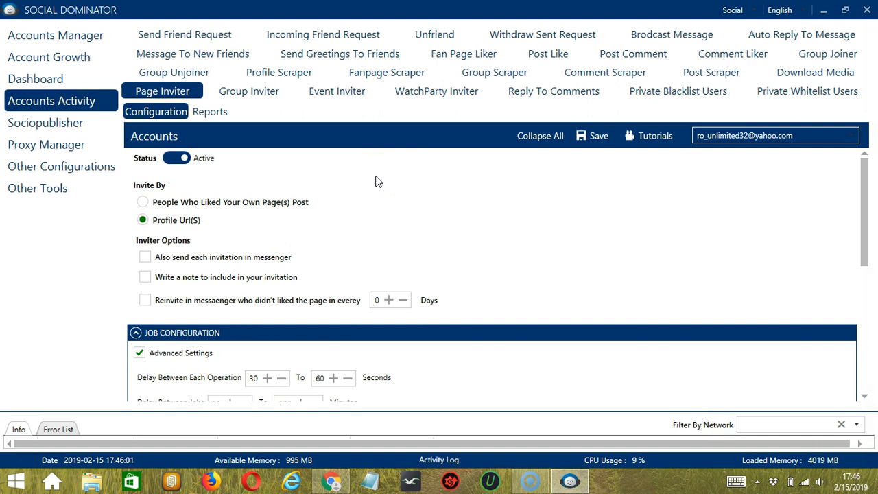
pyautogui.moveTo(387, 175)
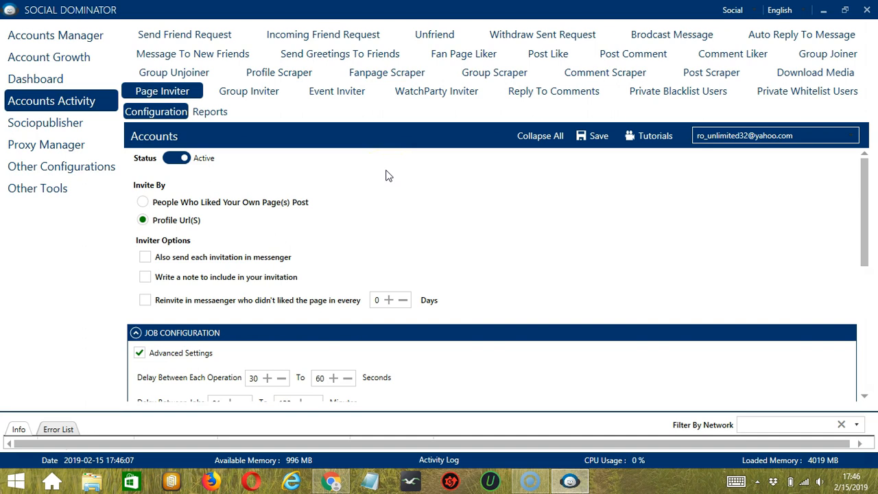
pyautogui.moveTo(474, 141)
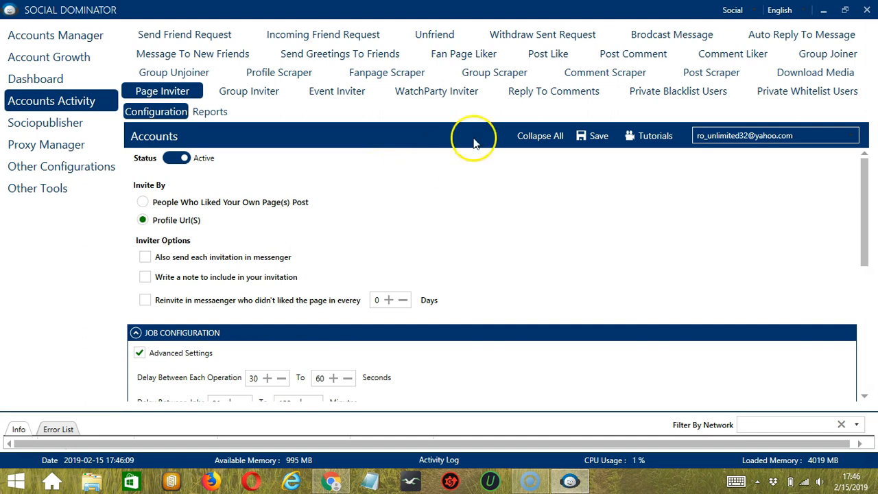
pyautogui.moveTo(754, 9)
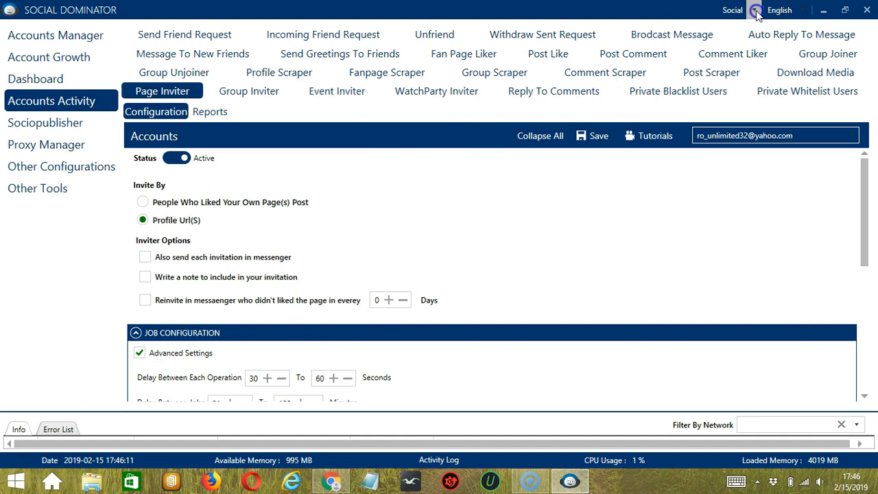
# - Switch the network dropdown to Facebook, open Fb Inviter > Page Inviter, and choose Profile Url(S)
pyautogui.click(732, 10)
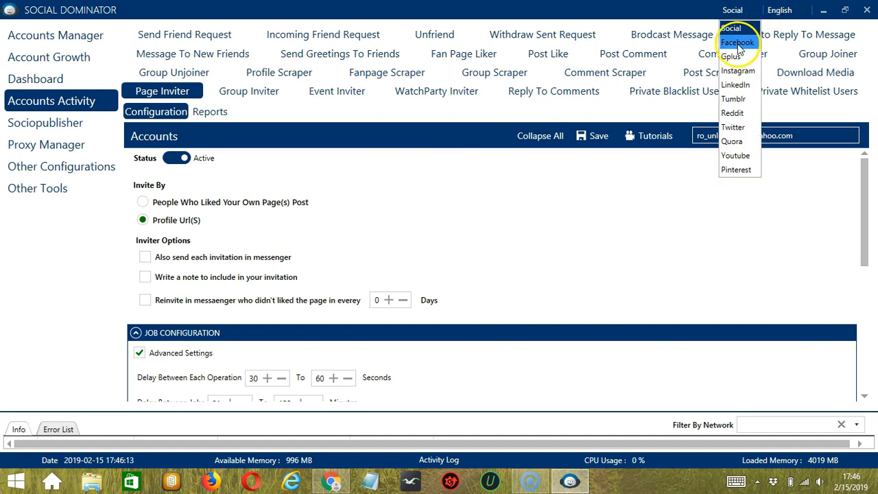
pyautogui.click(738, 42)
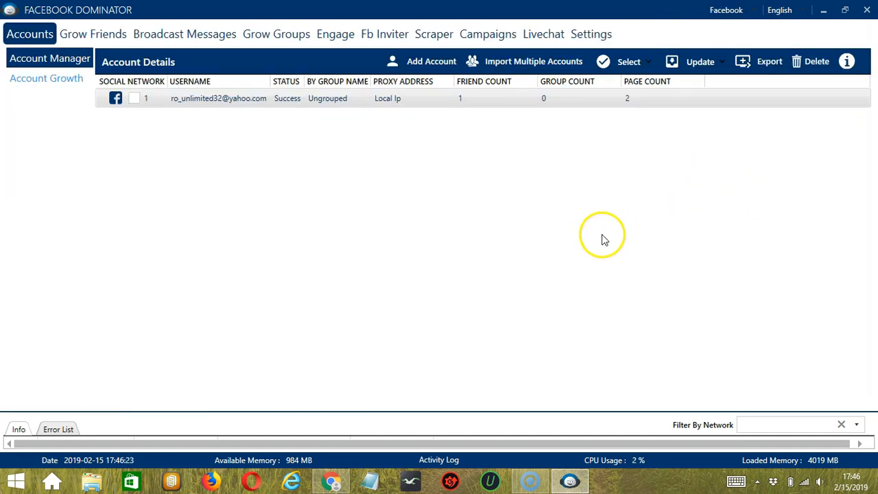
pyautogui.moveTo(303, 185)
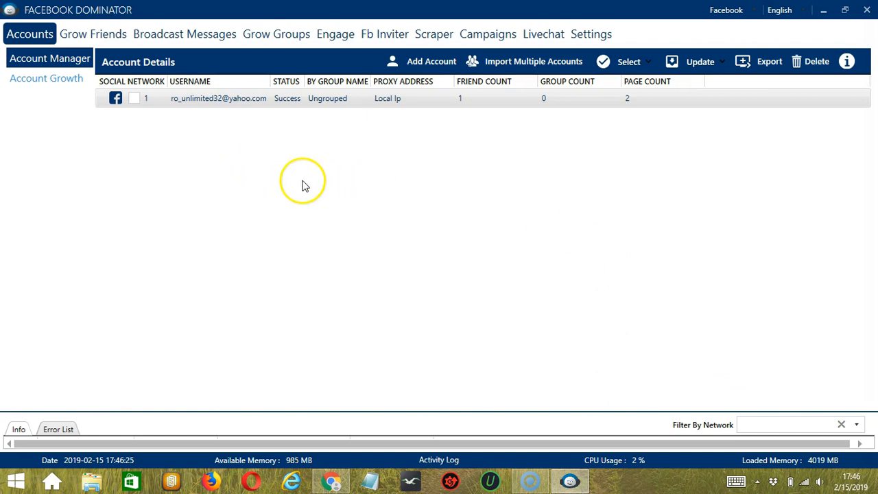
pyautogui.click(384, 34)
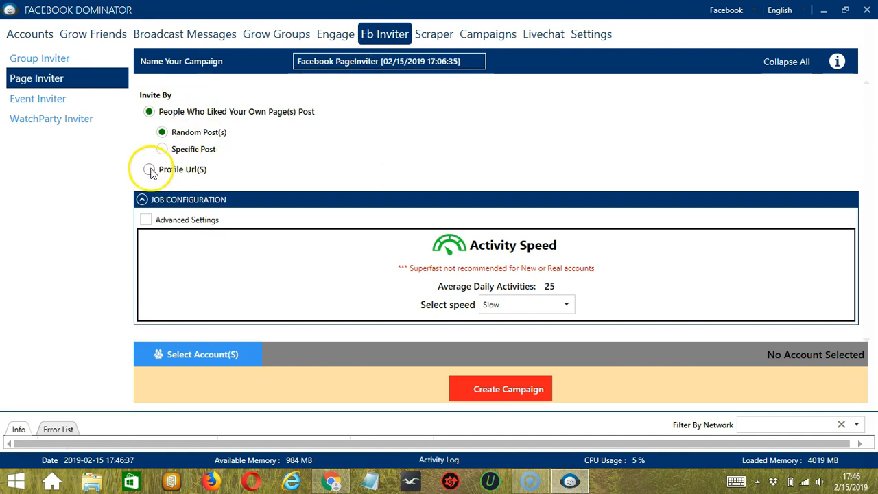
pyautogui.click(149, 170)
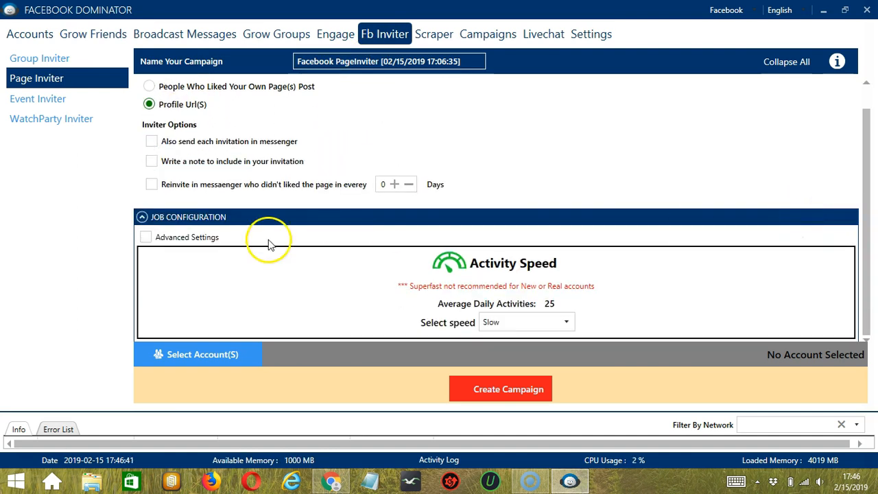
pyautogui.moveTo(366, 329)
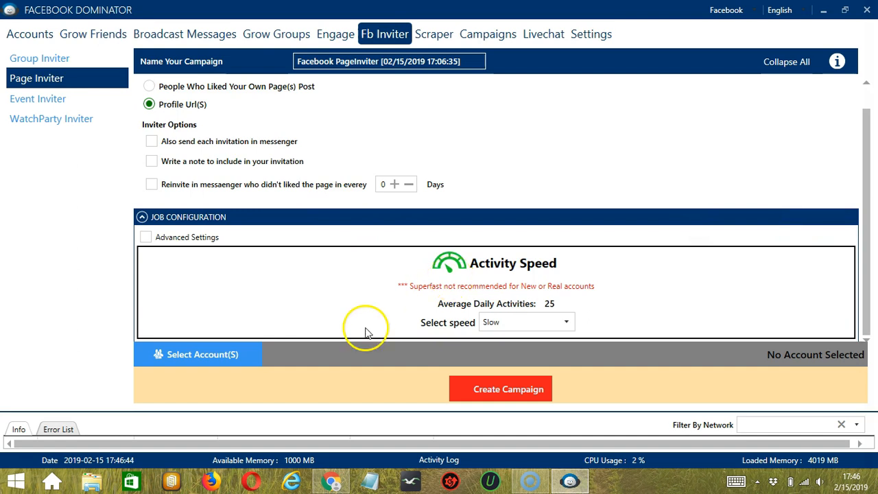
pyautogui.moveTo(259, 369)
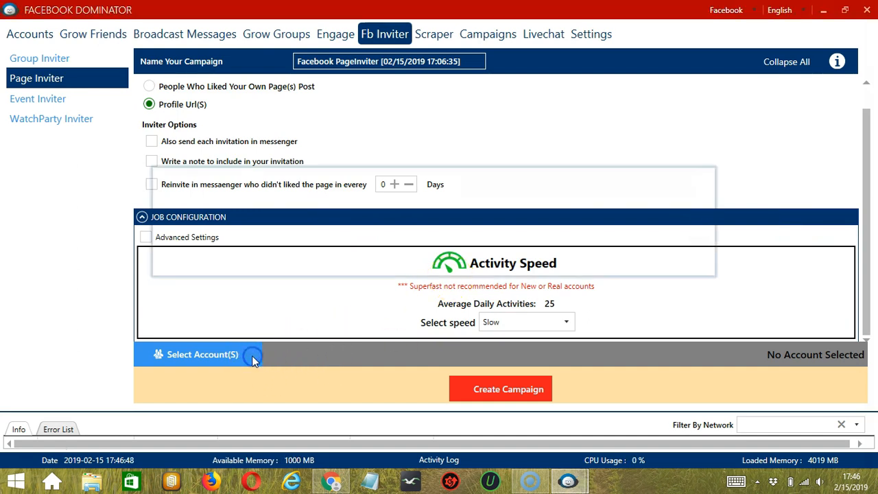
# - Select the account, pick the friend to invite and the Oreo page, and save both
pyautogui.click(201, 354)
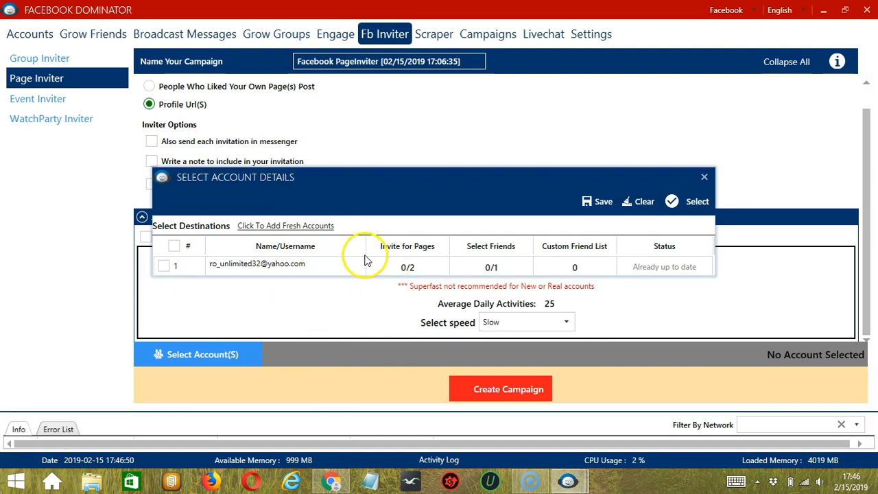
pyautogui.moveTo(317, 254)
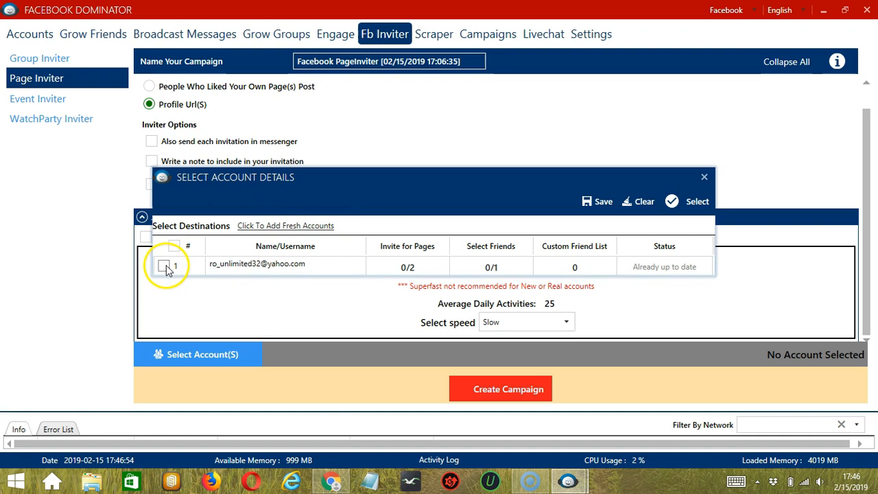
pyautogui.click(164, 266)
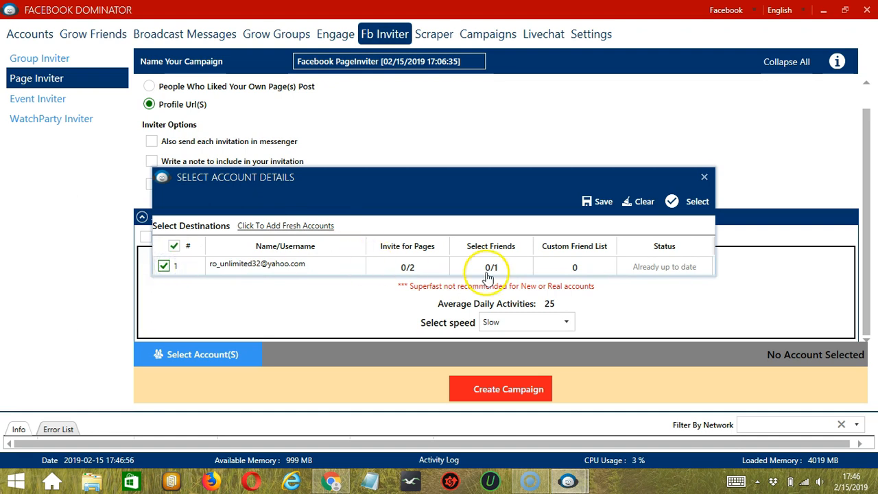
pyautogui.click(490, 267)
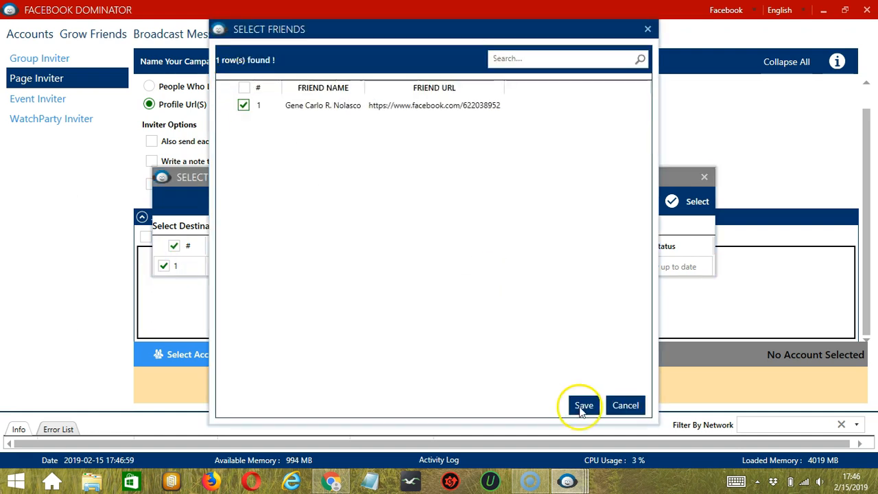
pyautogui.click(583, 405)
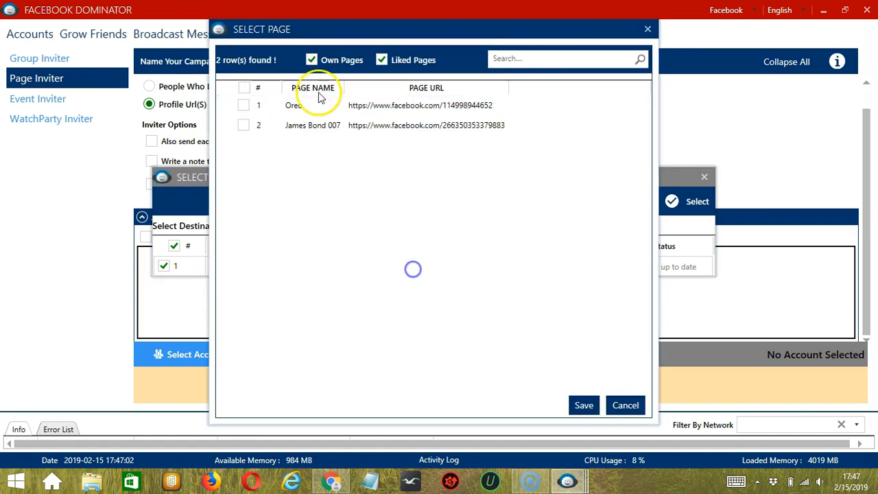
pyautogui.click(244, 105)
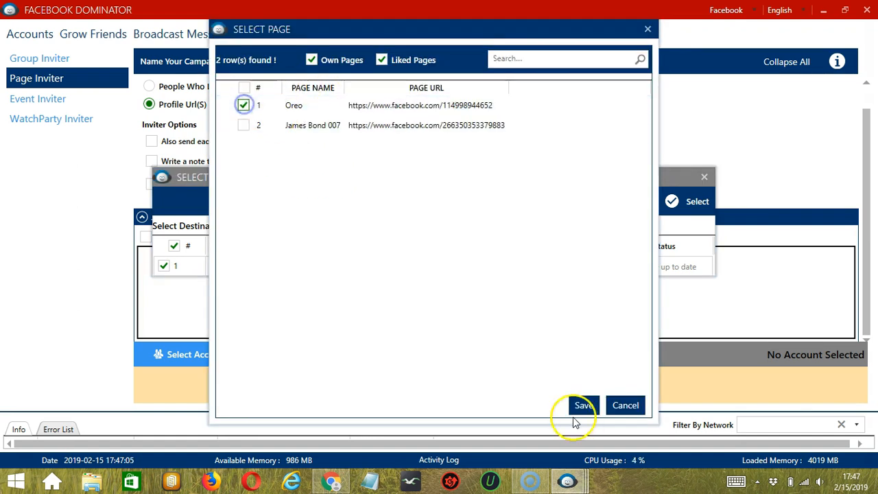
pyautogui.click(582, 405)
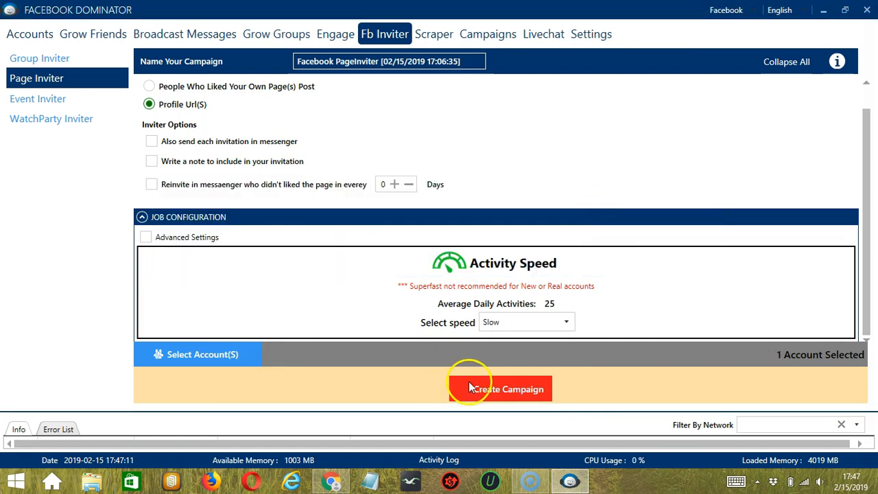
# - Create the Page Inviter campaign, overriding the account's previous settings in the warning
pyautogui.click(500, 388)
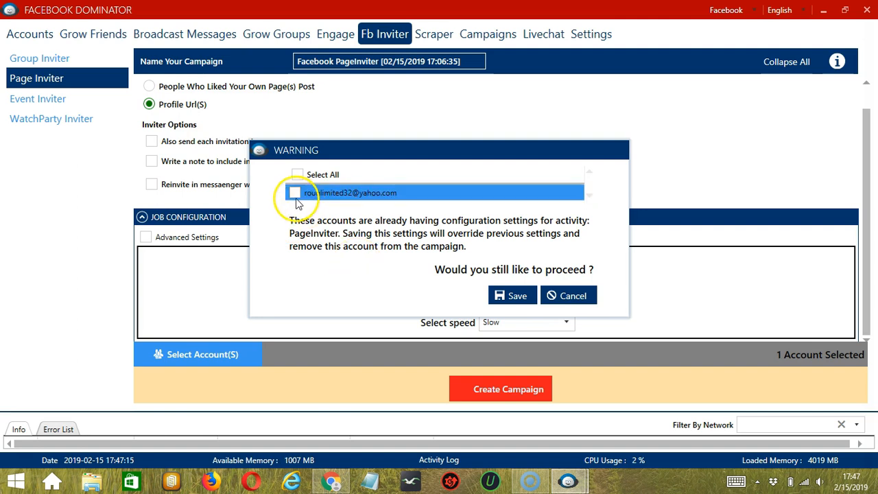
pyautogui.click(294, 192)
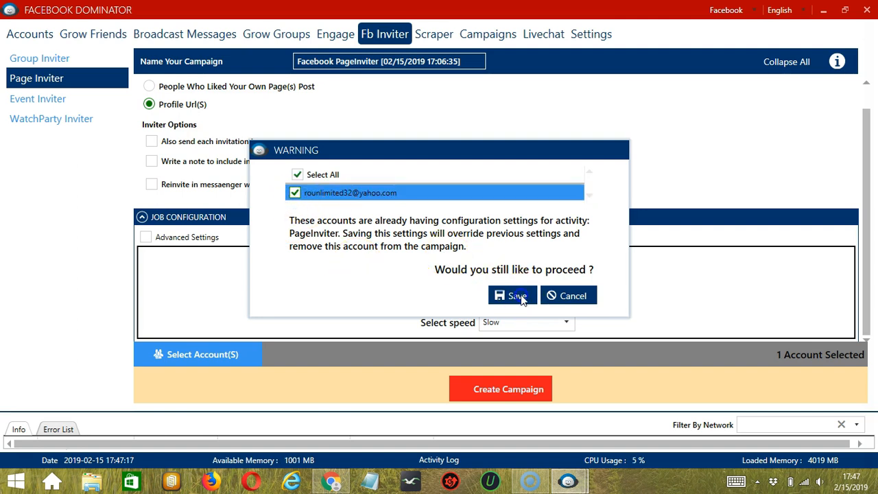
pyautogui.click(513, 295)
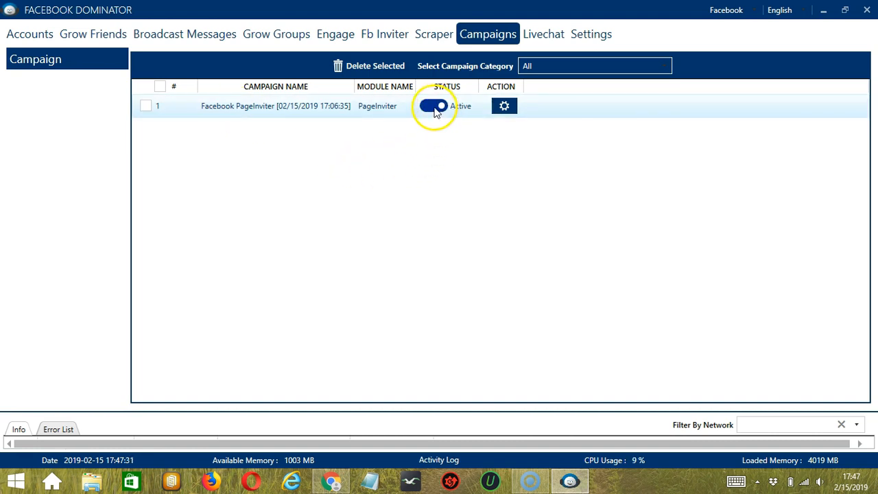
# - Pause the Facebook PageInviter campaign and glance at its gear actions menu without choosing anything
pyautogui.click(433, 106)
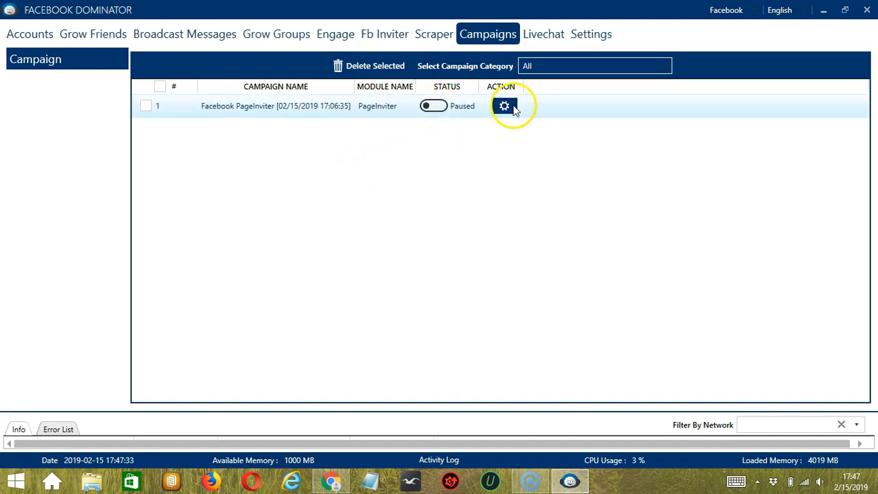
pyautogui.click(505, 106)
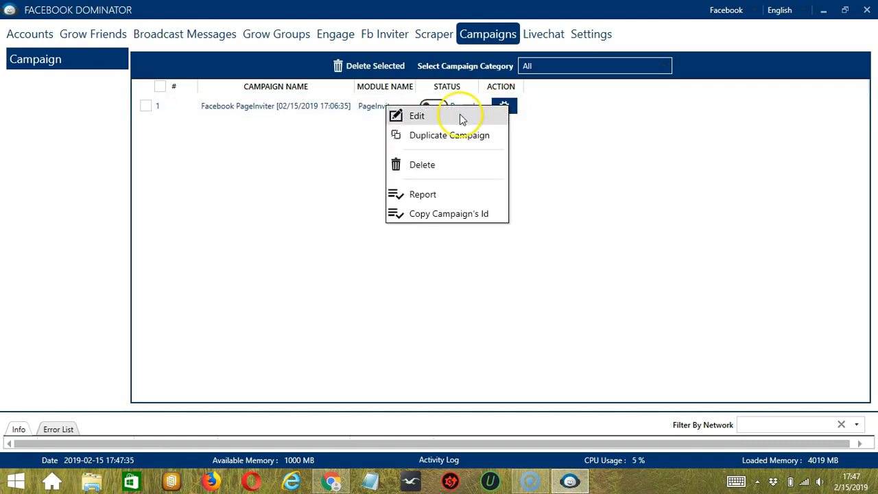
pyautogui.moveTo(479, 165)
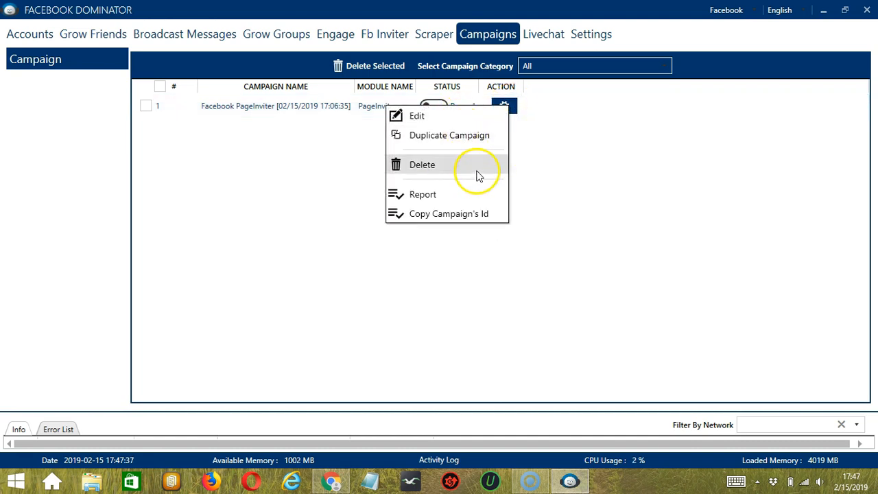
pyautogui.click(658, 190)
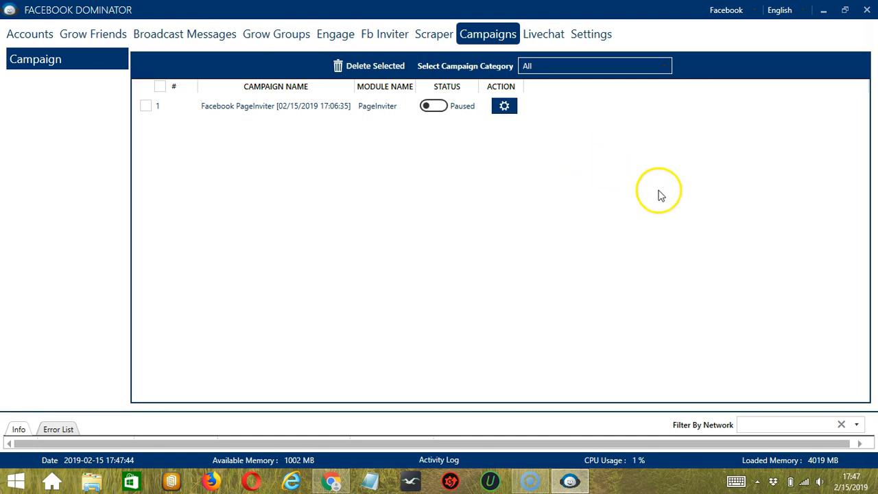
pyautogui.moveTo(664, 195)
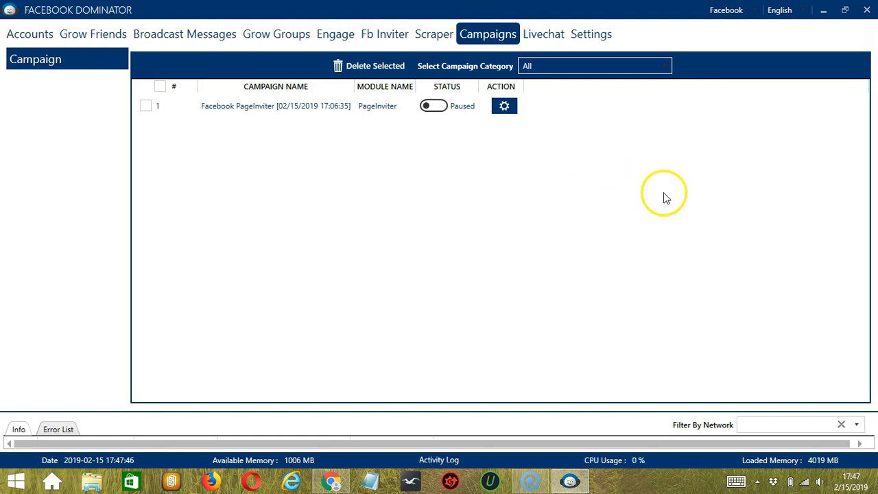